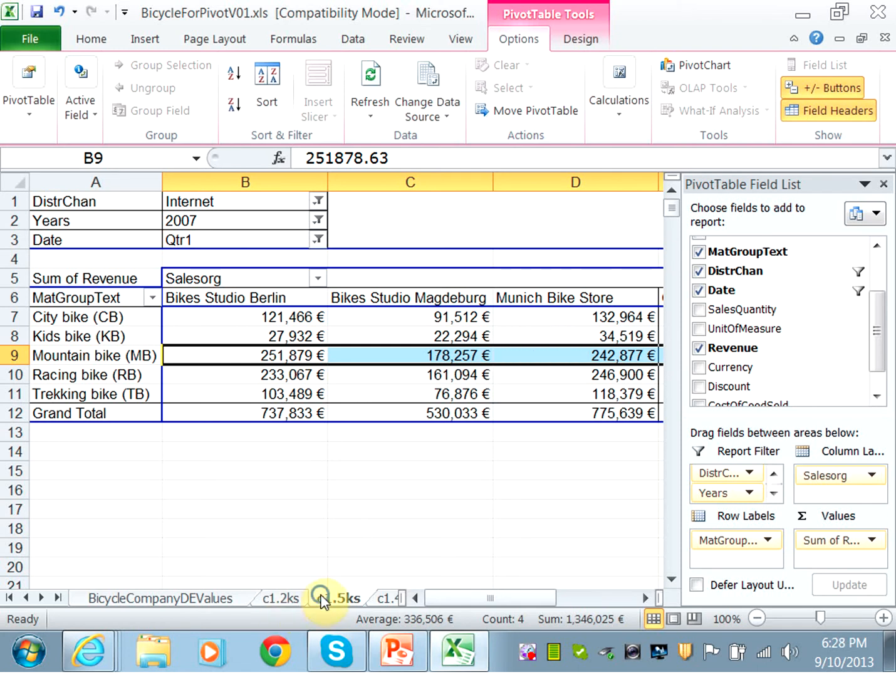
Step: Bring up Move or Copy for the c1.5ks sheet and back out without changes
{"action": "right_click", "coordinate": [338, 597]}
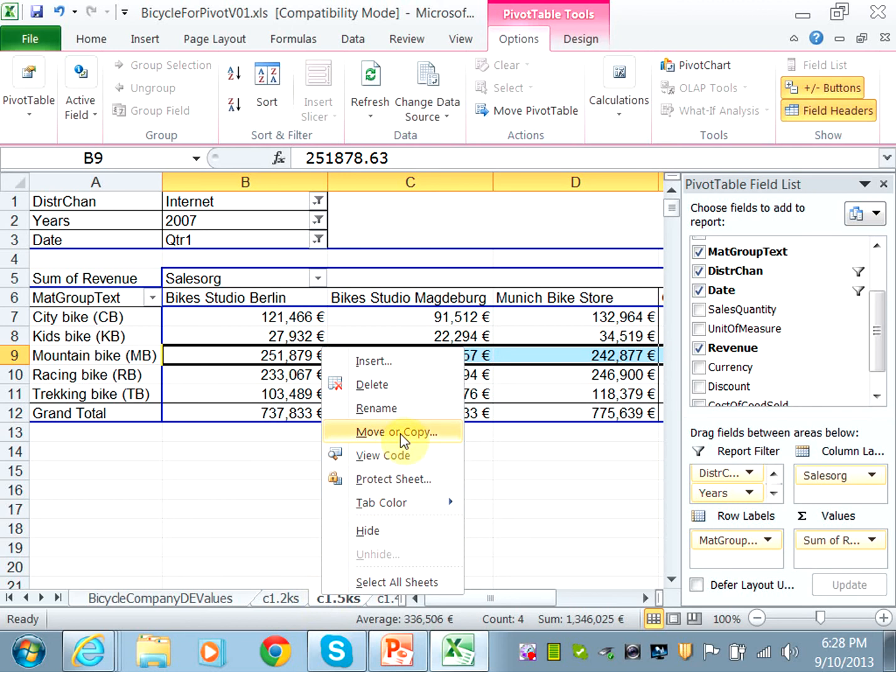
{"action": "left_click", "coordinate": [393, 431]}
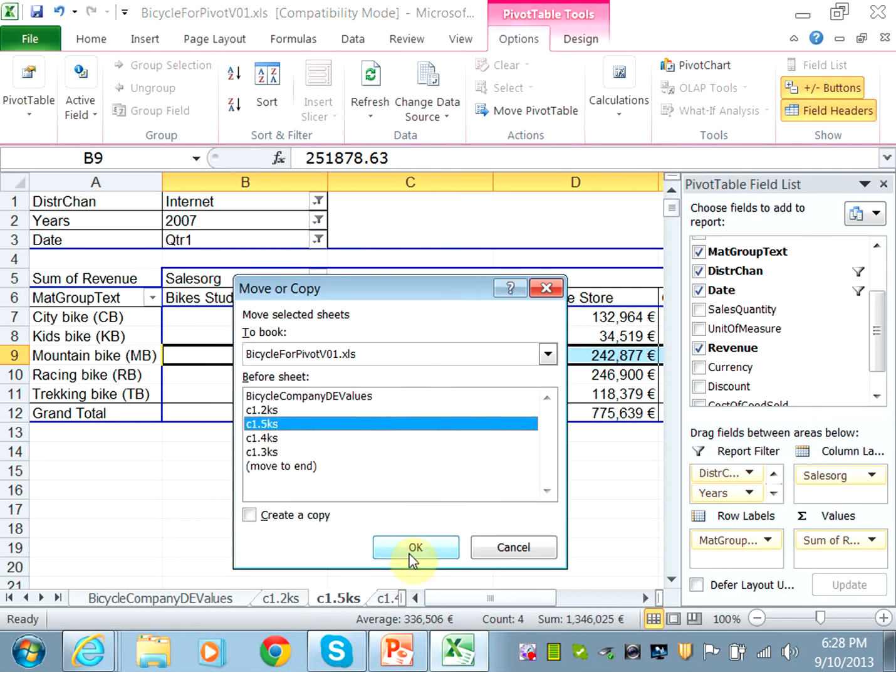
{"action": "left_click", "coordinate": [417, 546]}
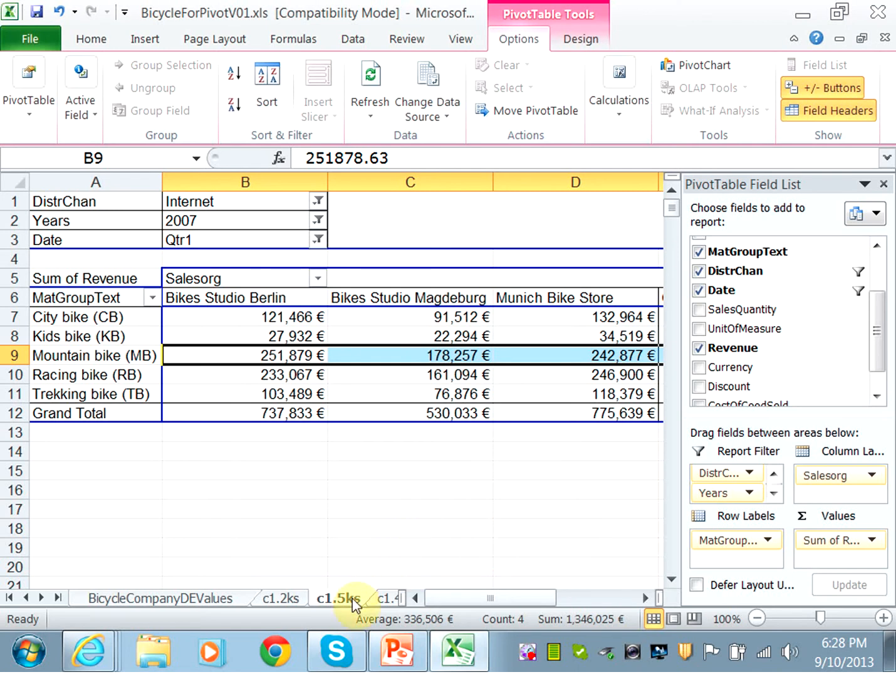
Step: Copy c1.5ks as c1.5ks (2) placed before the original and switch to it
{"action": "right_click", "coordinate": [338, 598]}
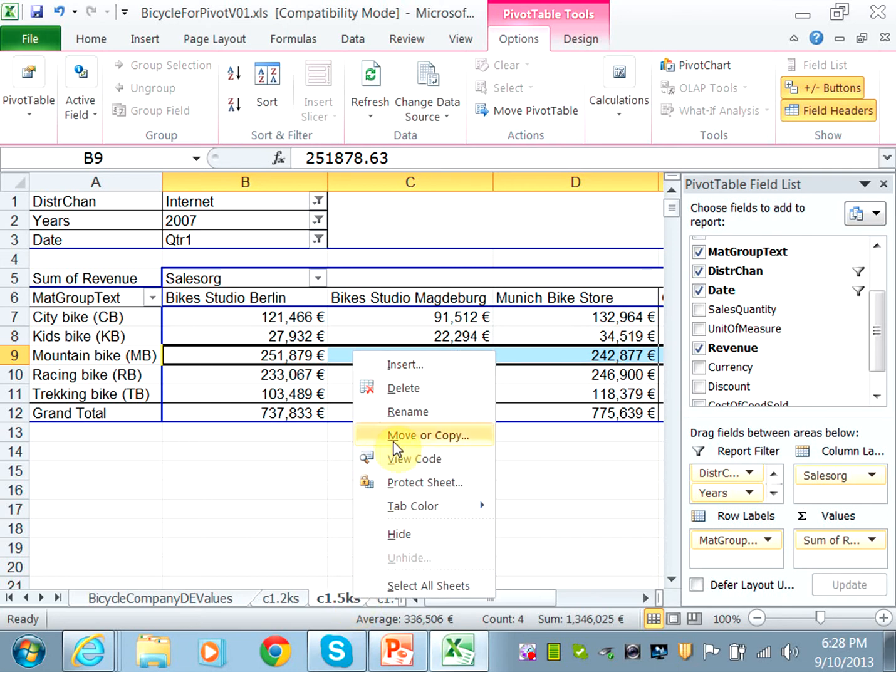
{"action": "left_click", "coordinate": [428, 435]}
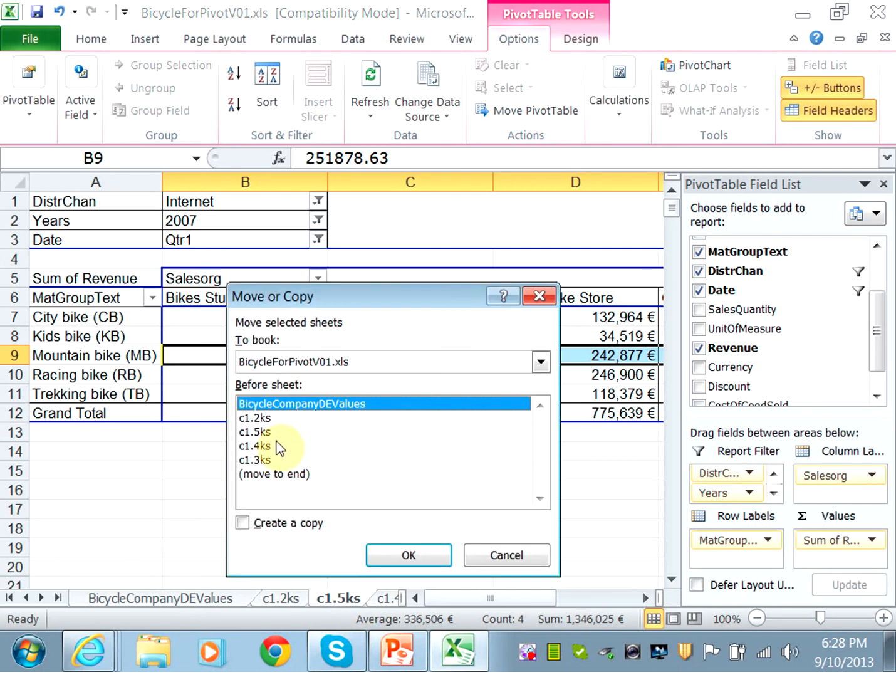
{"action": "left_click", "coordinate": [255, 431]}
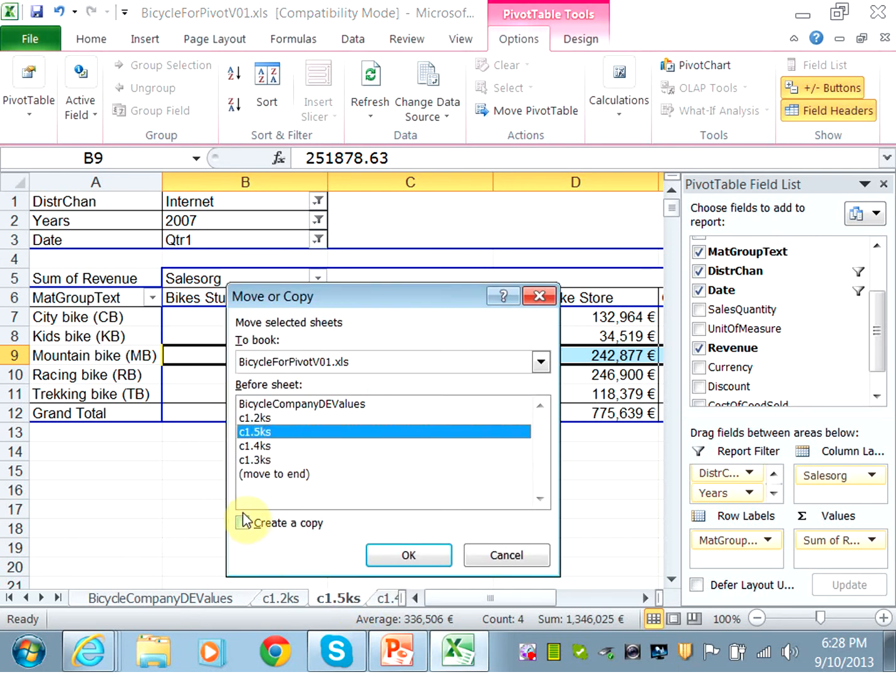
{"action": "left_click", "coordinate": [408, 554]}
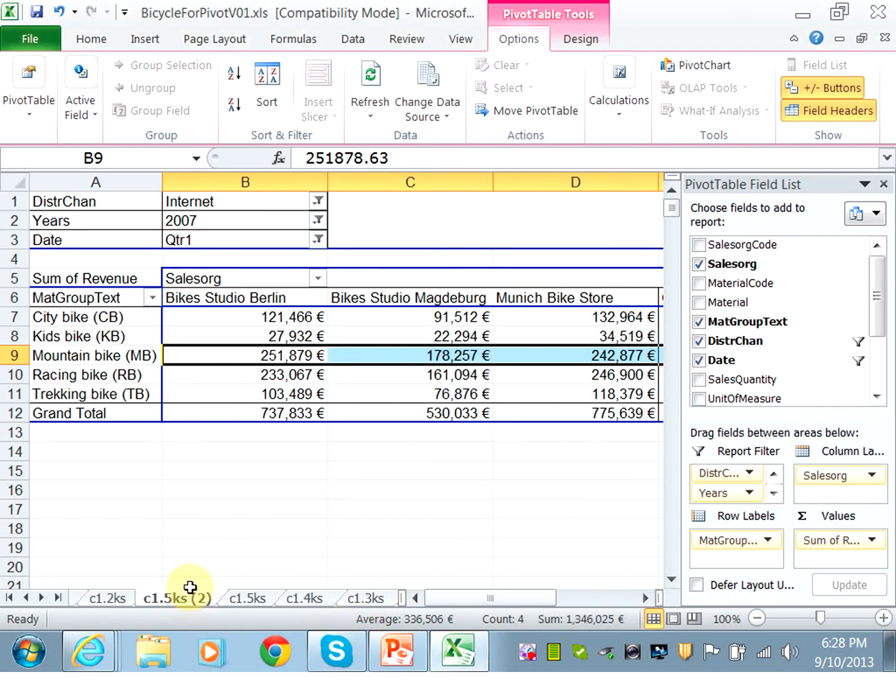
{"action": "left_click", "coordinate": [177, 597]}
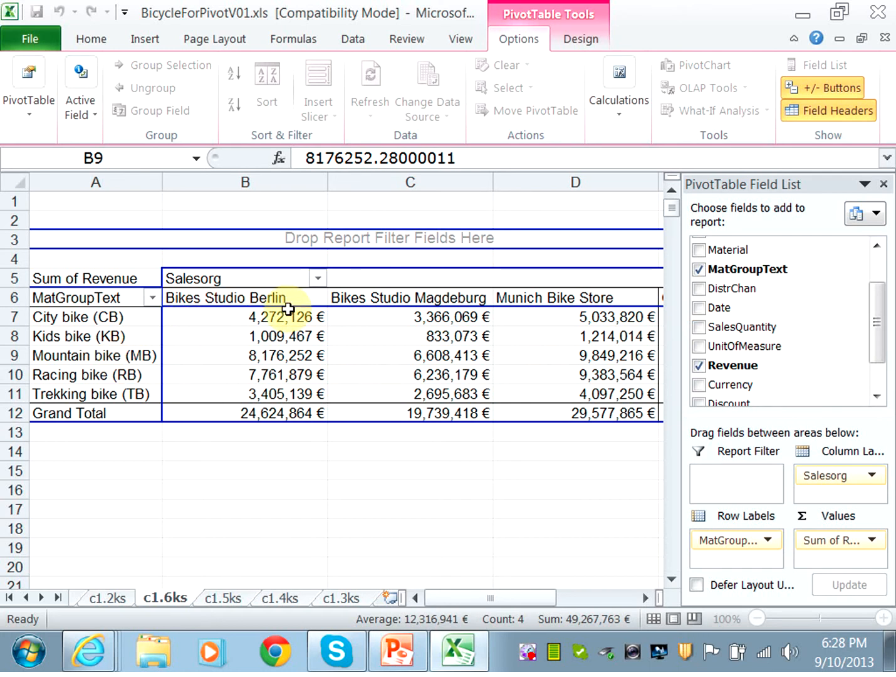
{"action": "mouse_move", "coordinate": [286, 316]}
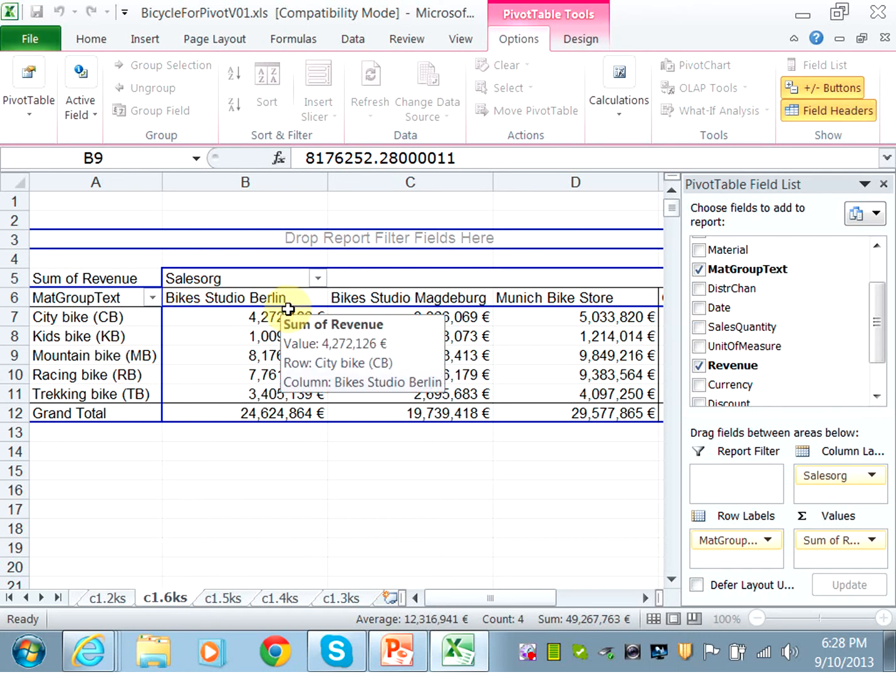
Step: Rename the copied sheet tab to c1.6ks
{"action": "double_click", "coordinate": [166, 597]}
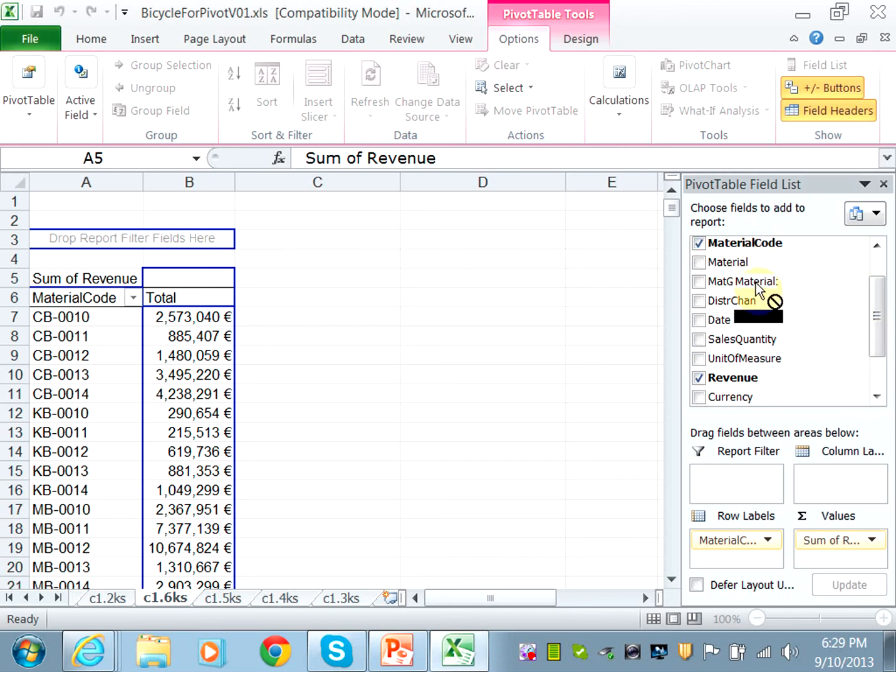
Step: Add Material under MaterialCode in the row labels and collapse every material code
{"action": "left_click", "coordinate": [700, 262]}
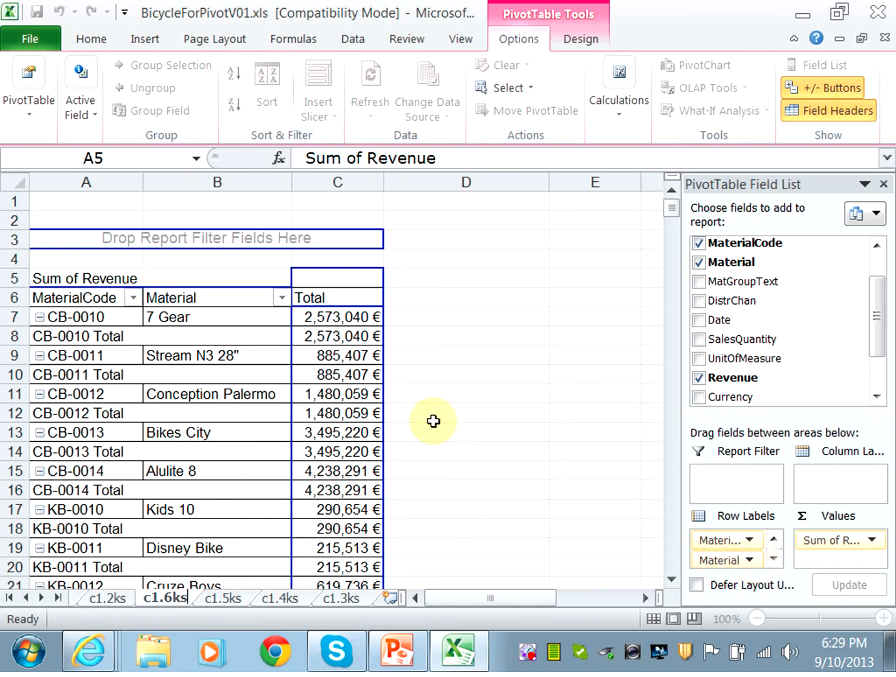
{"action": "mouse_move", "coordinate": [183, 336]}
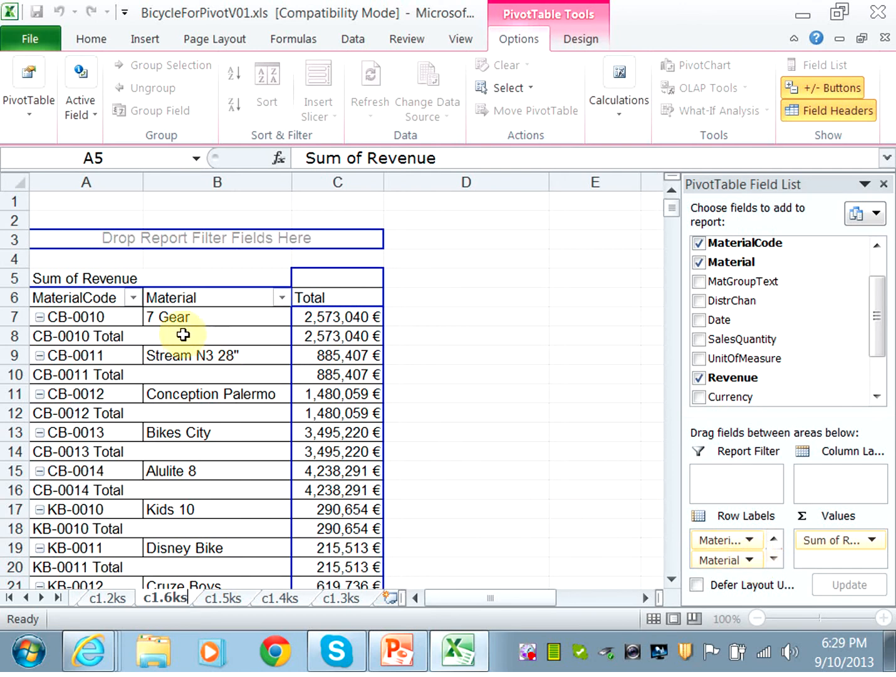
{"action": "mouse_move", "coordinate": [173, 316]}
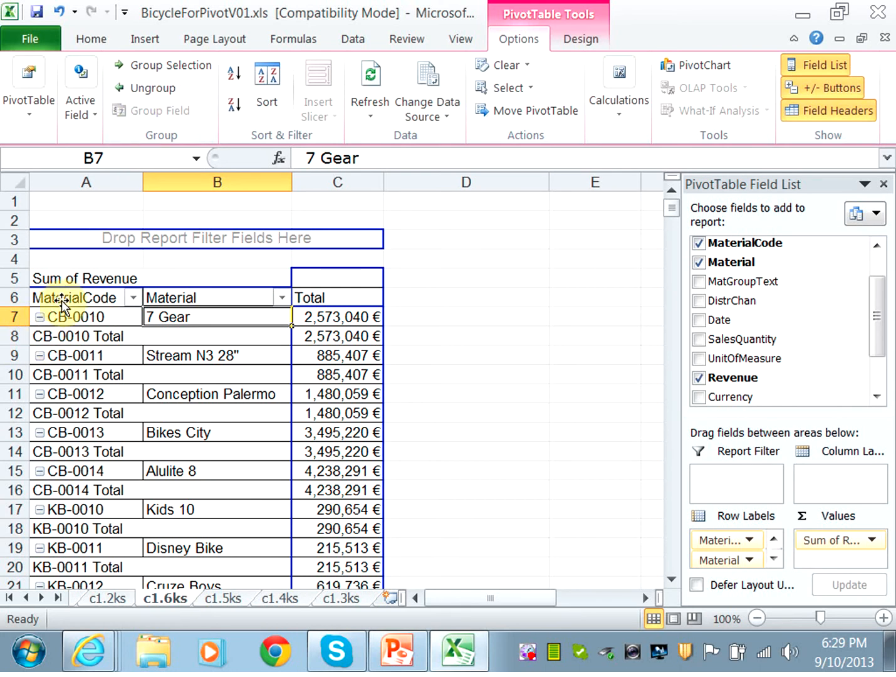
{"action": "right_click", "coordinate": [58, 297]}
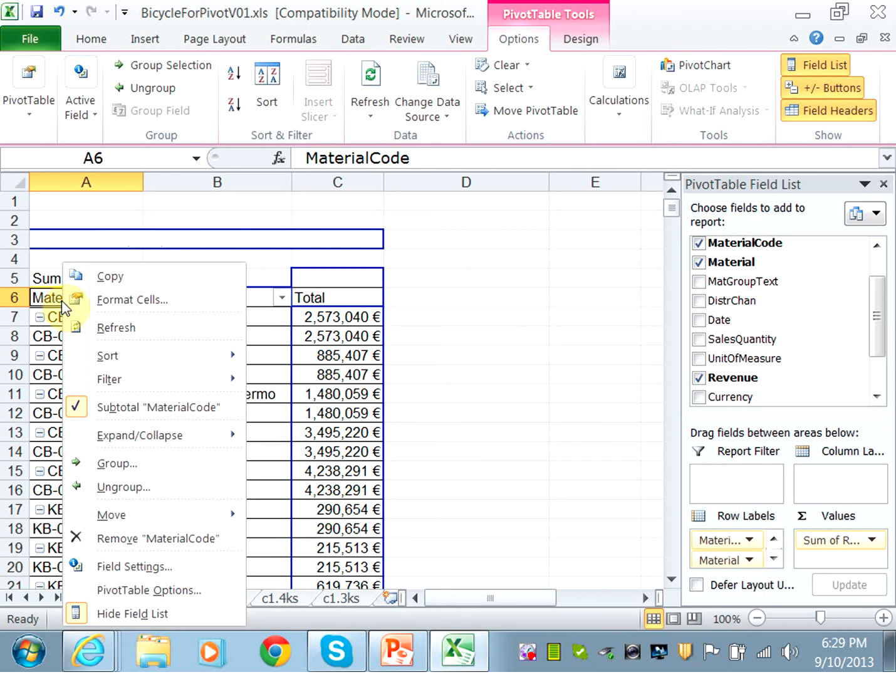
{"action": "mouse_move", "coordinate": [128, 424]}
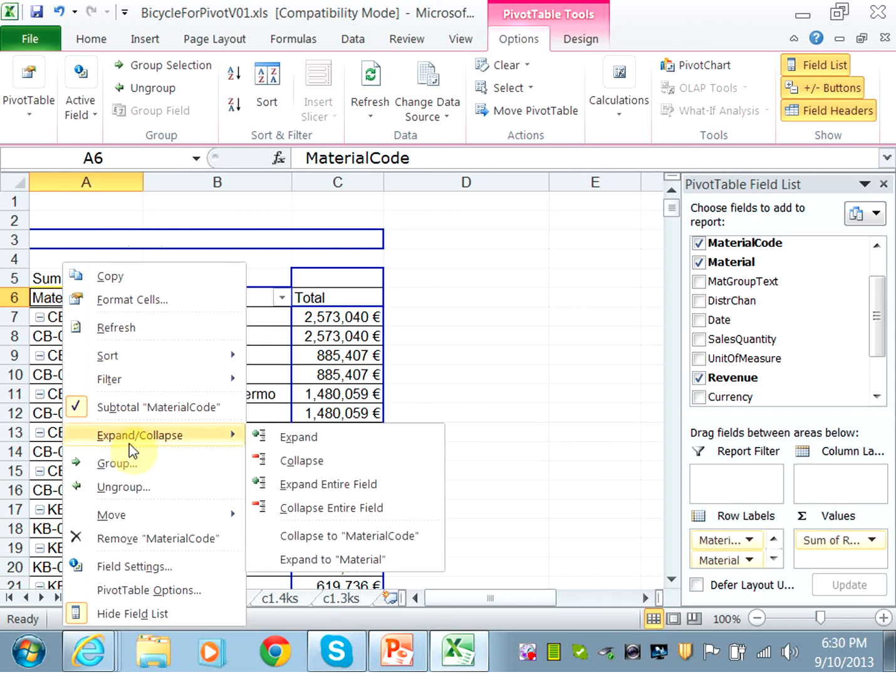
{"action": "mouse_move", "coordinate": [300, 460]}
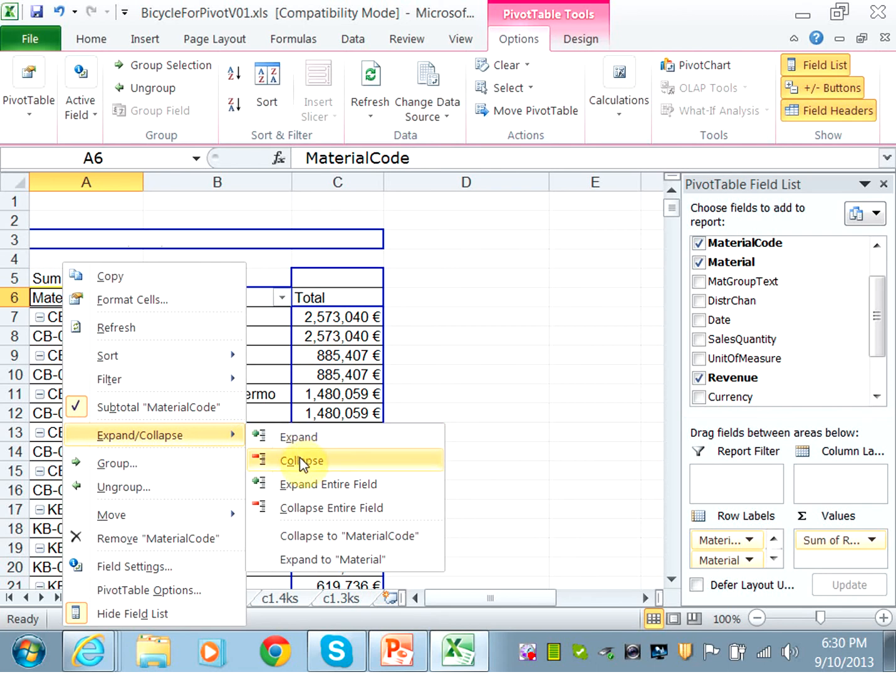
{"action": "left_click", "coordinate": [300, 460]}
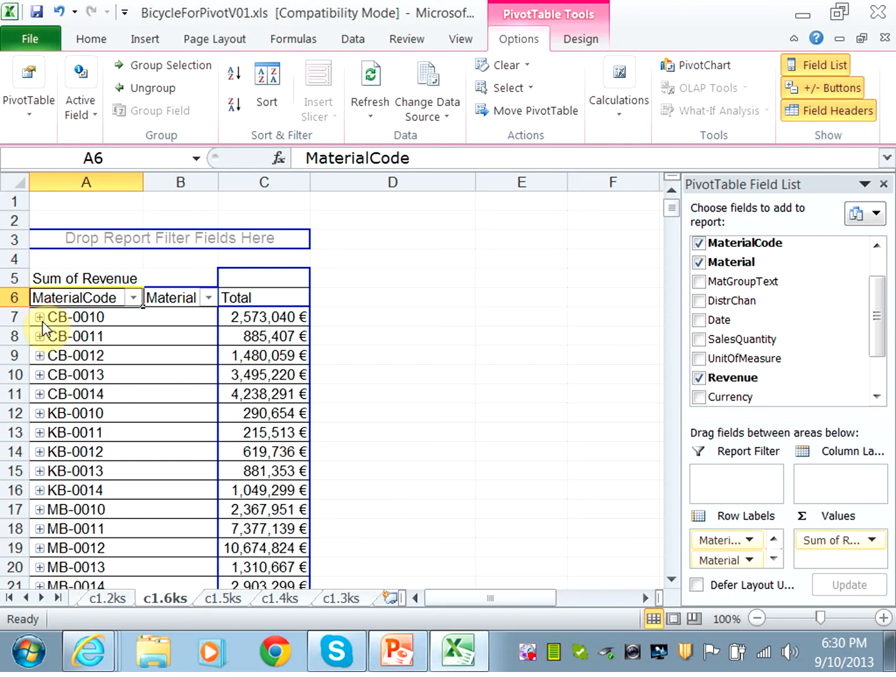
Step: Toggle CB-0010 open and shut, then expand the entire MaterialCode field
{"action": "left_click", "coordinate": [39, 316]}
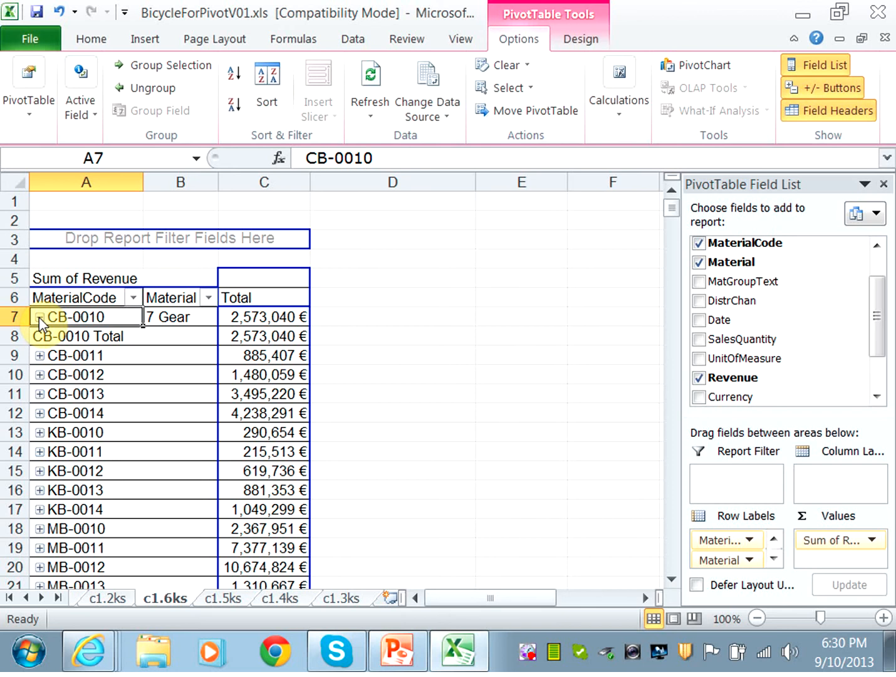
{"action": "left_click", "coordinate": [39, 316]}
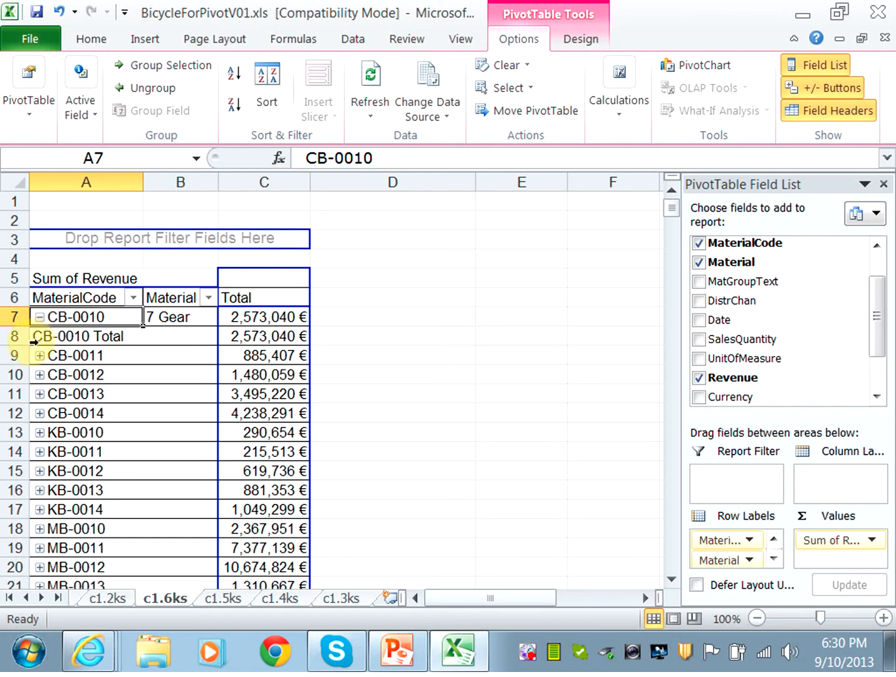
{"action": "left_click", "coordinate": [38, 315]}
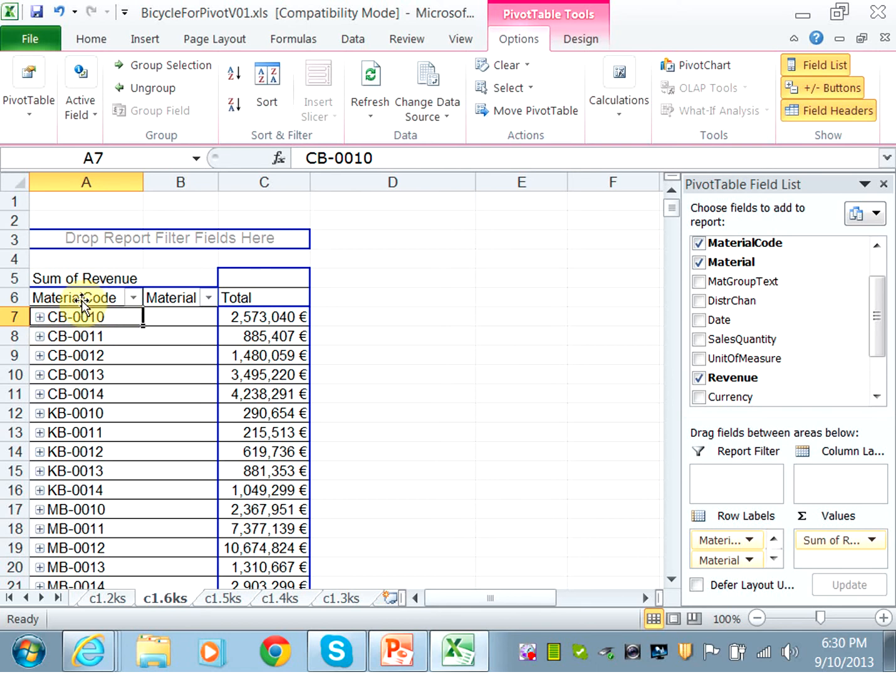
{"action": "right_click", "coordinate": [74, 297]}
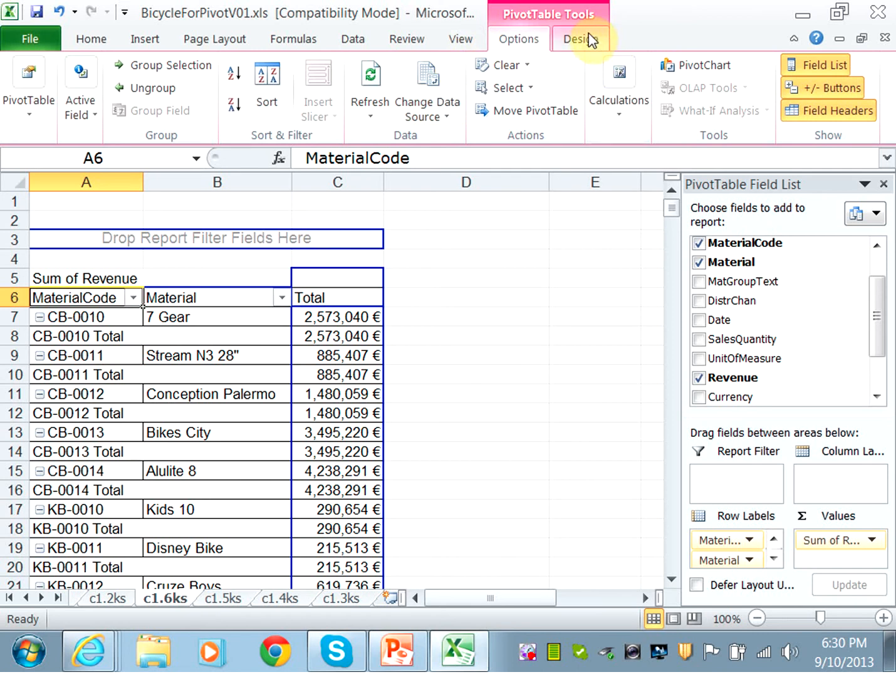
Step: Hide subtotals in the Design layout so each material code sits on one line with its revenue
{"action": "left_click", "coordinate": [577, 39]}
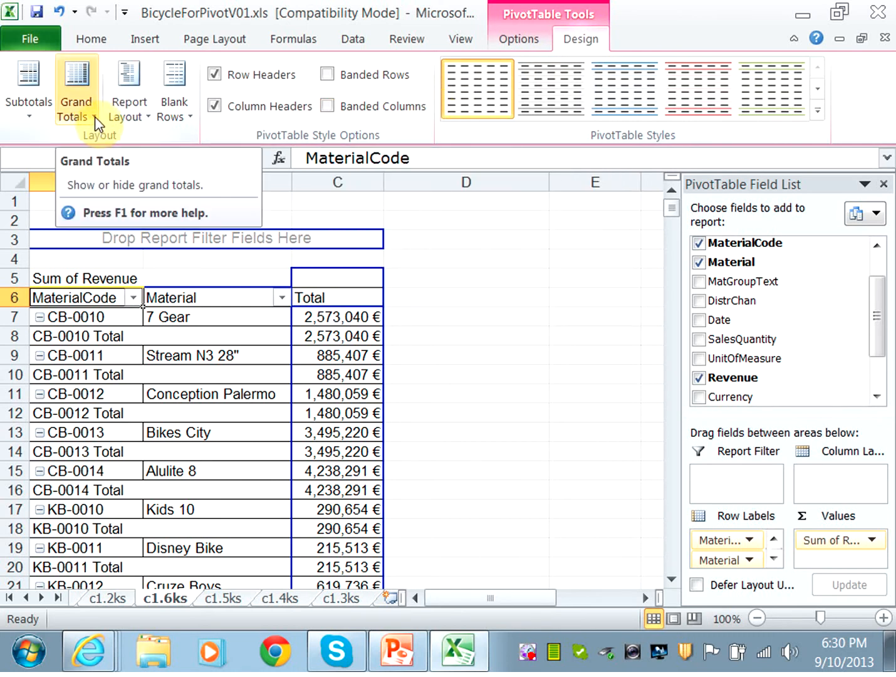
{"action": "left_click", "coordinate": [28, 87]}
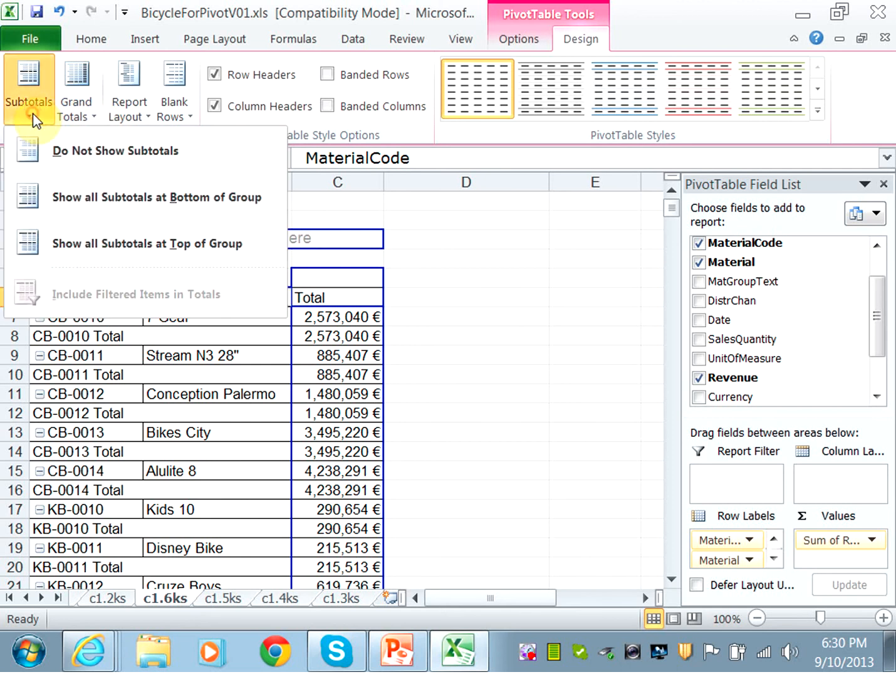
{"action": "left_click", "coordinate": [116, 150]}
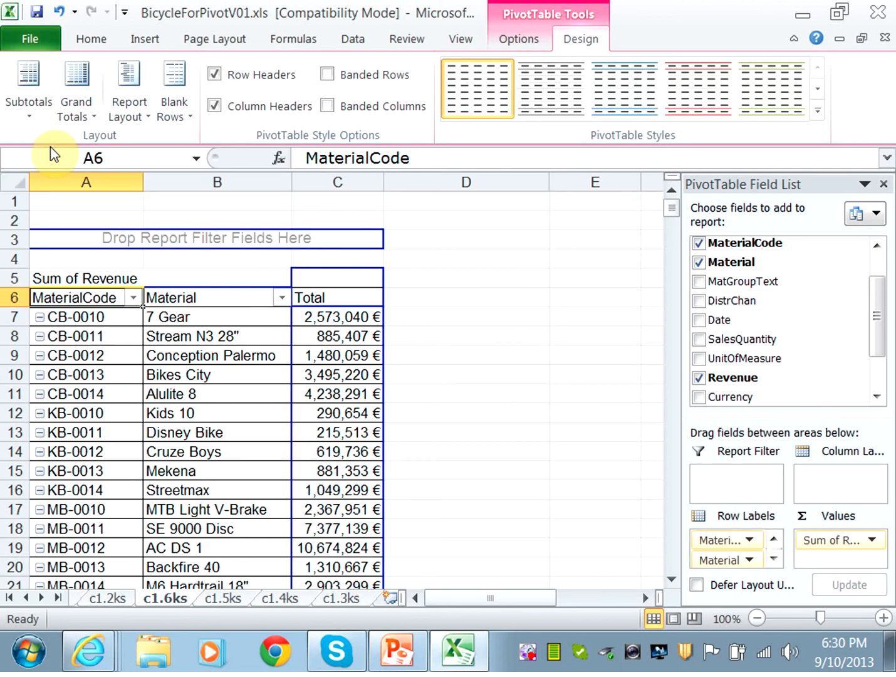
{"action": "mouse_move", "coordinate": [198, 226]}
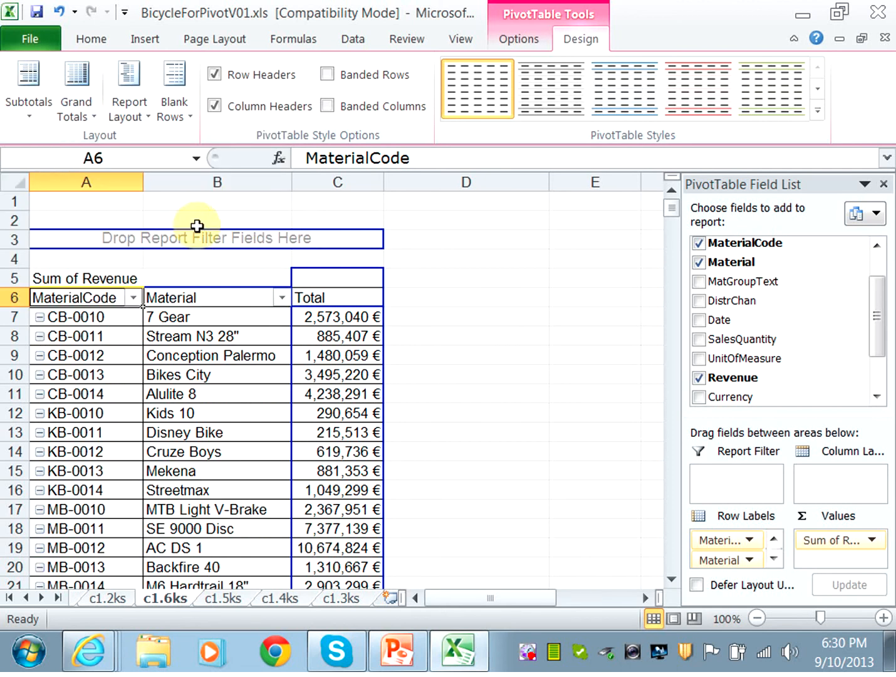
{"action": "mouse_move", "coordinate": [29, 88]}
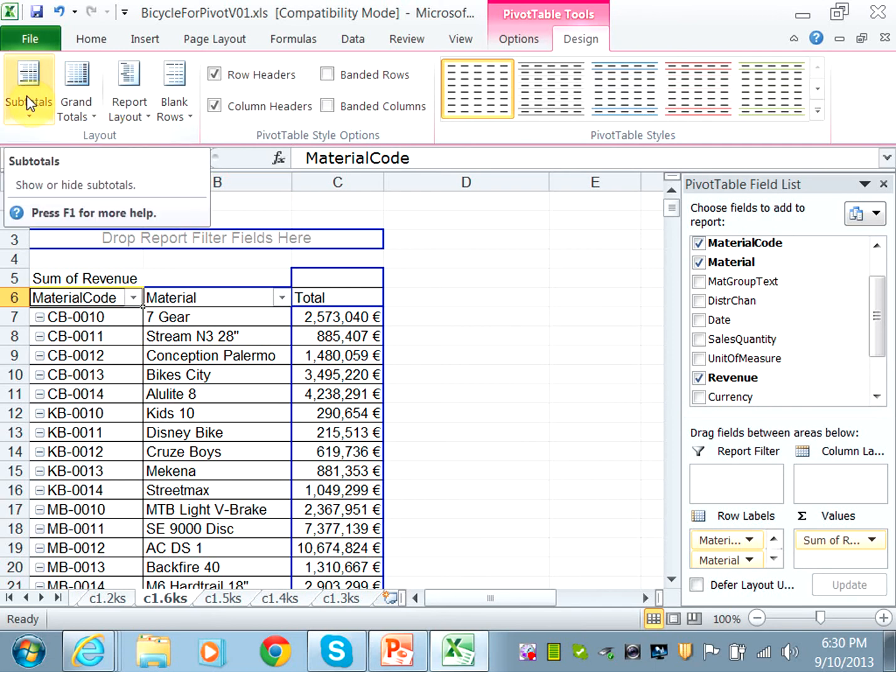
{"action": "left_click", "coordinate": [29, 91]}
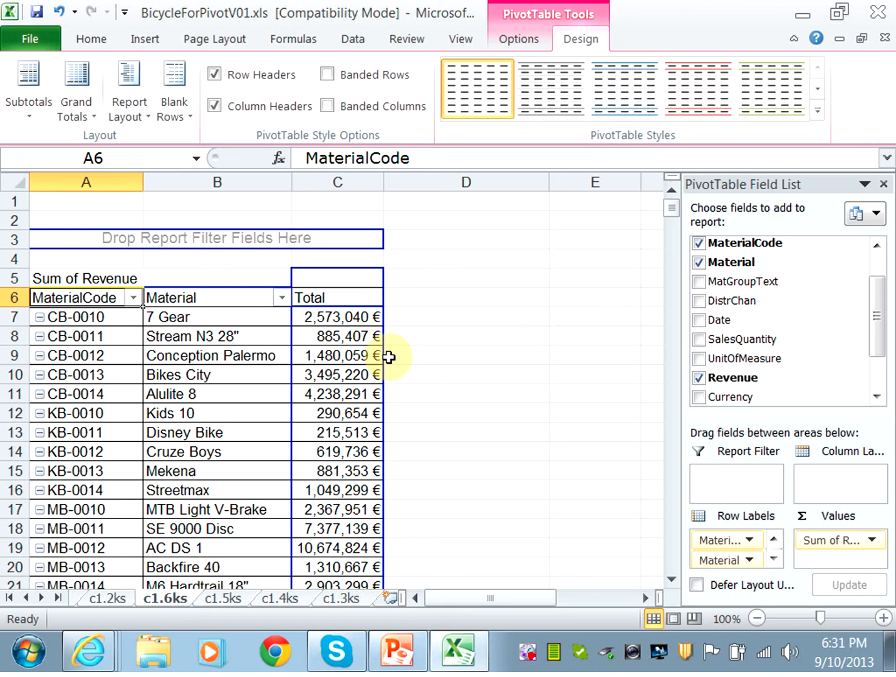
{"action": "mouse_move", "coordinate": [481, 362]}
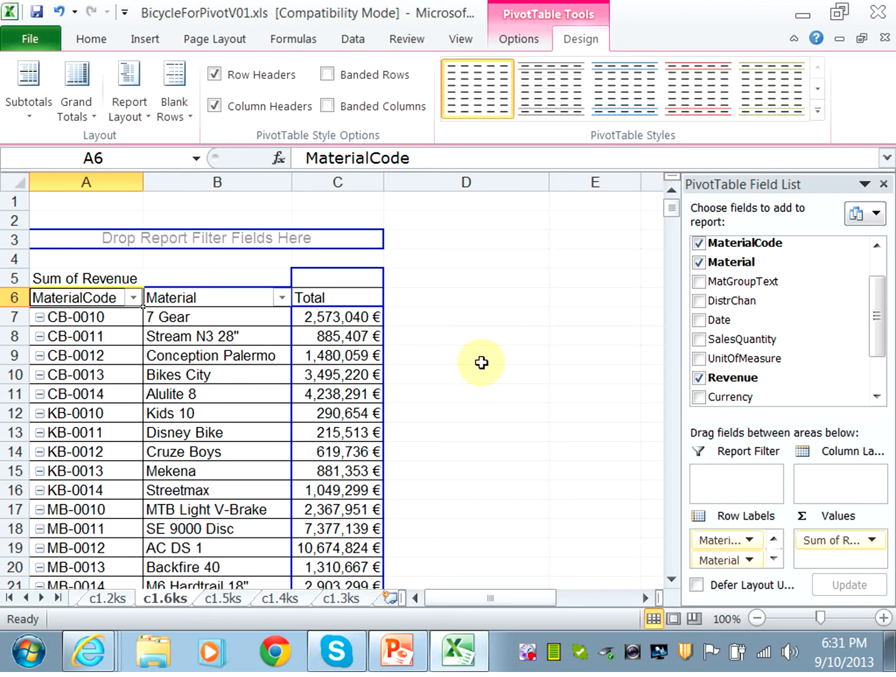
{"action": "mouse_move", "coordinate": [507, 110]}
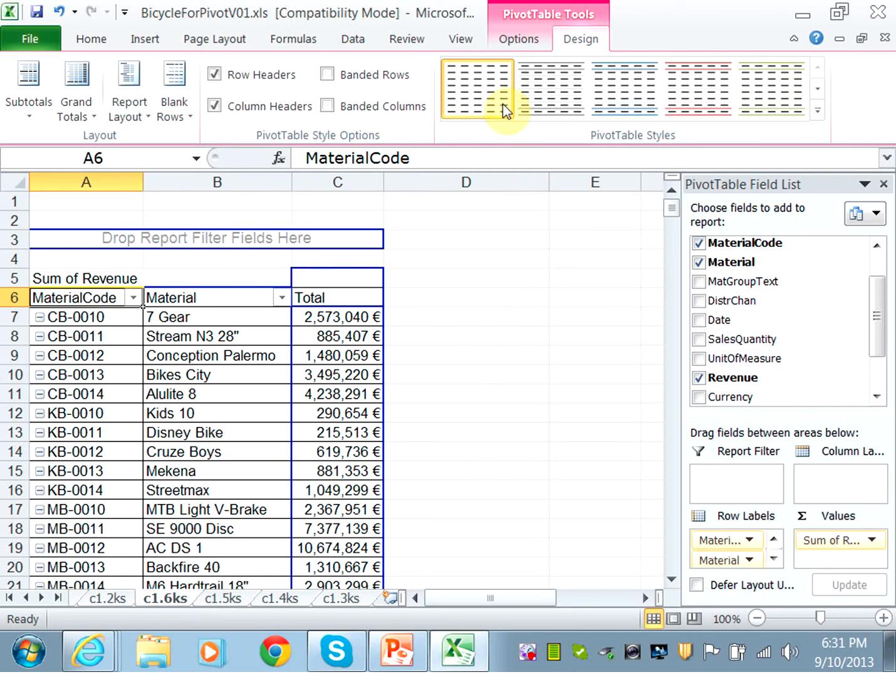
Step: Select the pivot table's Total header and toggle the Field List off and back on
{"action": "left_click", "coordinate": [518, 39]}
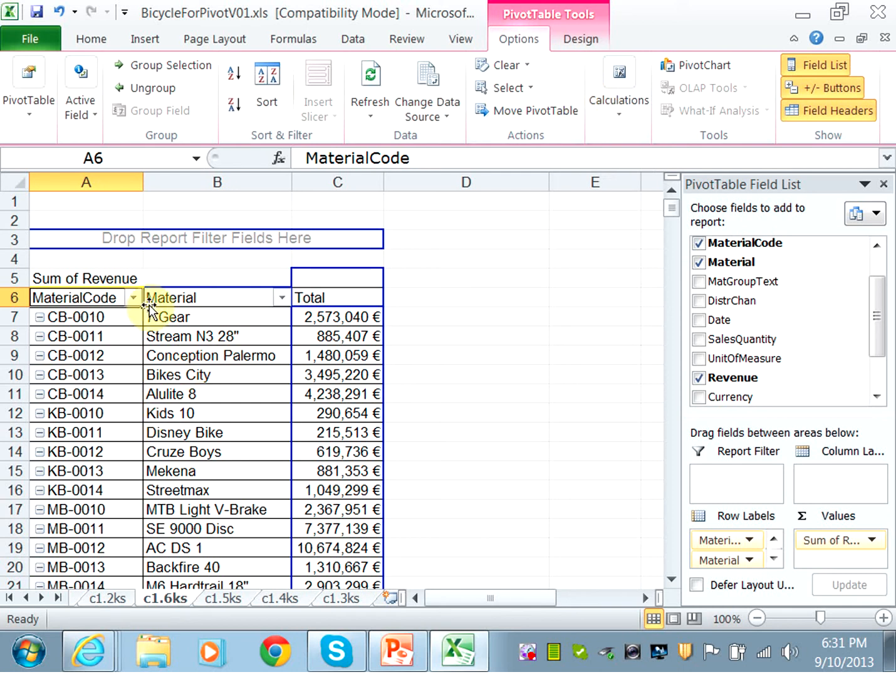
{"action": "left_click", "coordinate": [337, 297]}
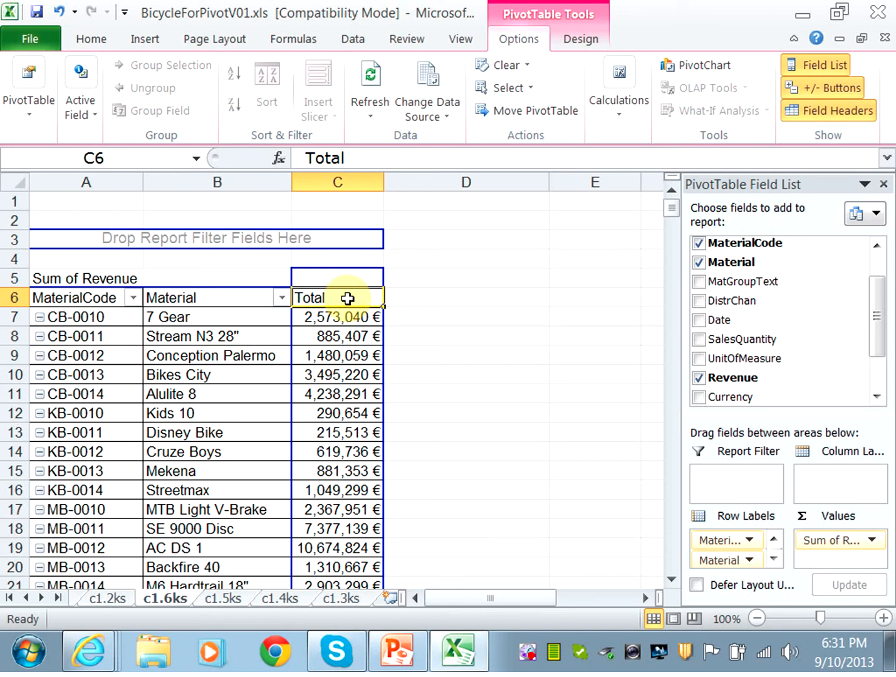
{"action": "mouse_move", "coordinate": [628, 196]}
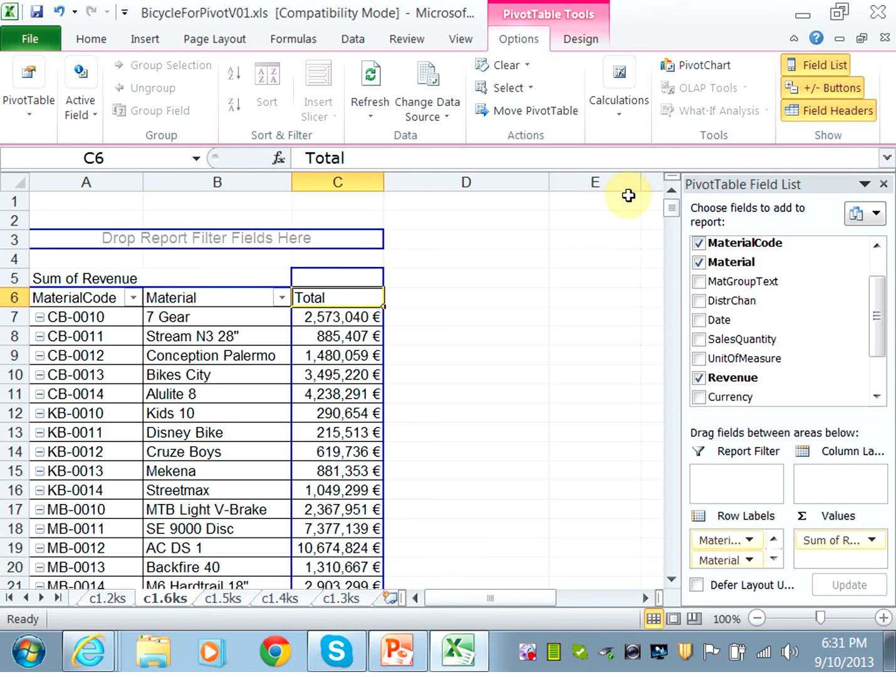
{"action": "left_click", "coordinate": [824, 64]}
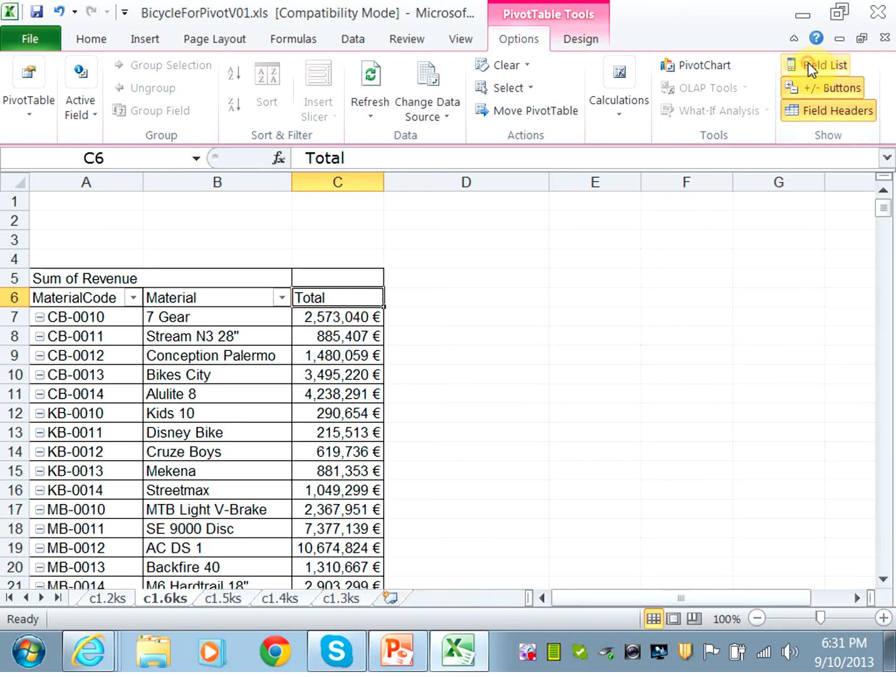
{"action": "left_click", "coordinate": [825, 65]}
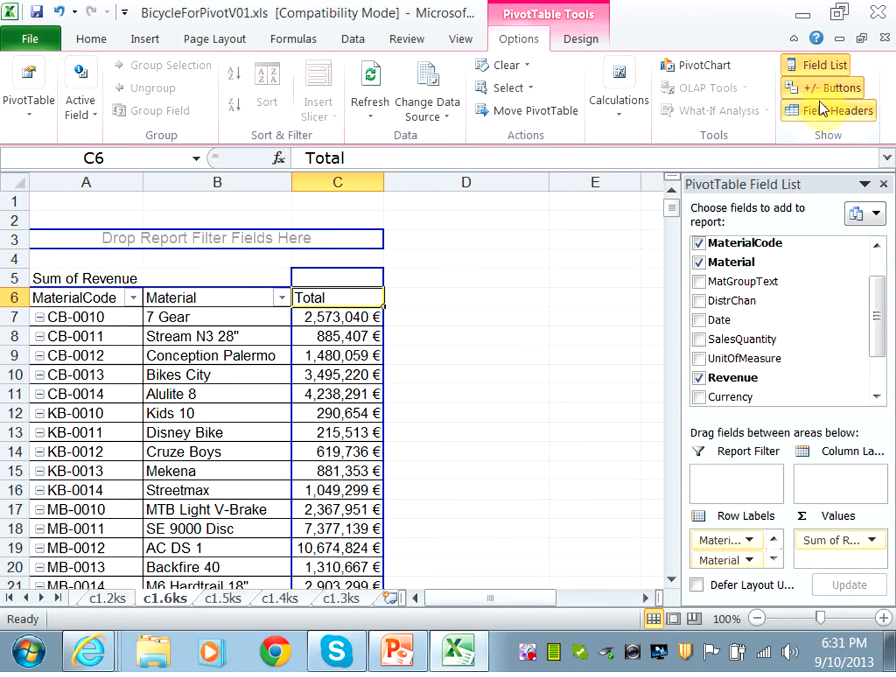
{"action": "mouse_move", "coordinate": [701, 101]}
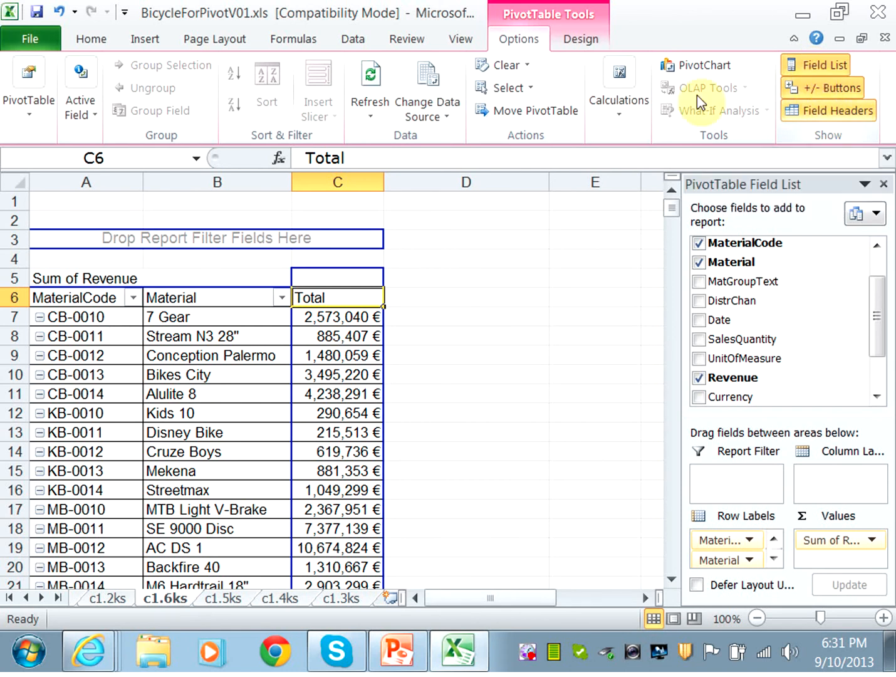
Step: Start a calculated field named Net Sales with the default zero cleared from its formula
{"action": "left_click", "coordinate": [618, 88]}
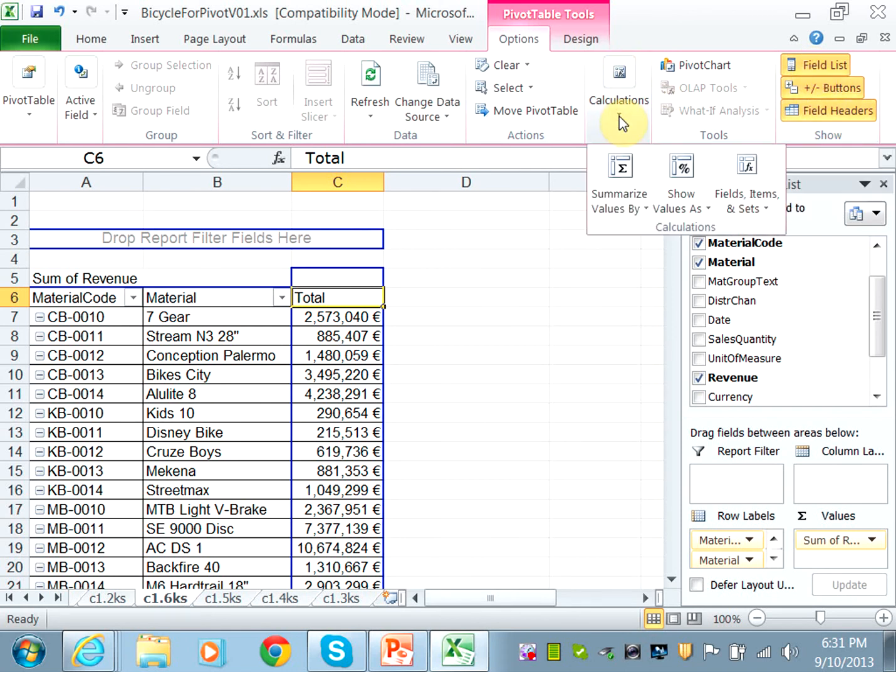
{"action": "mouse_move", "coordinate": [641, 135]}
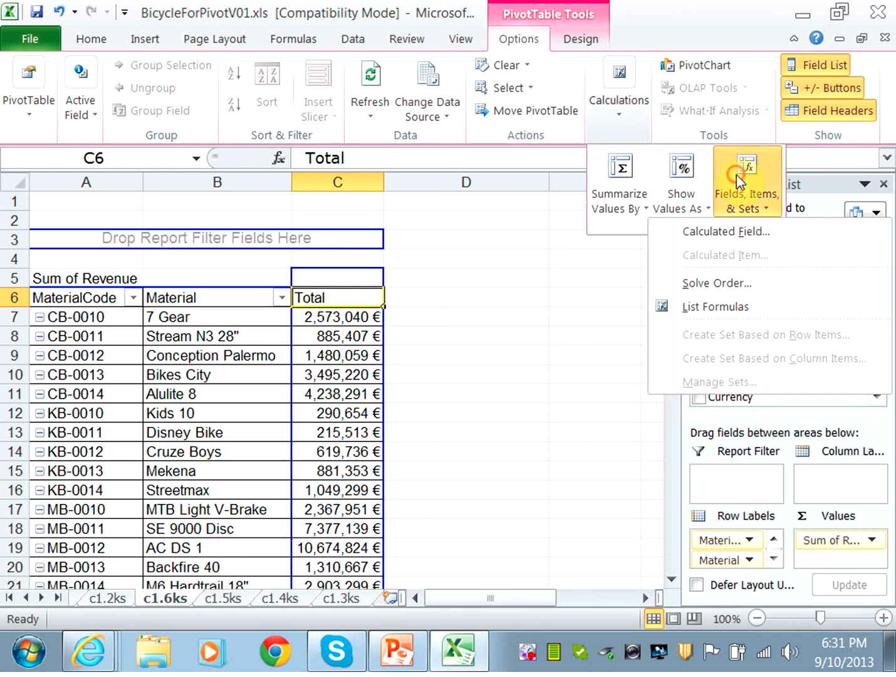
{"action": "mouse_move", "coordinate": [739, 211]}
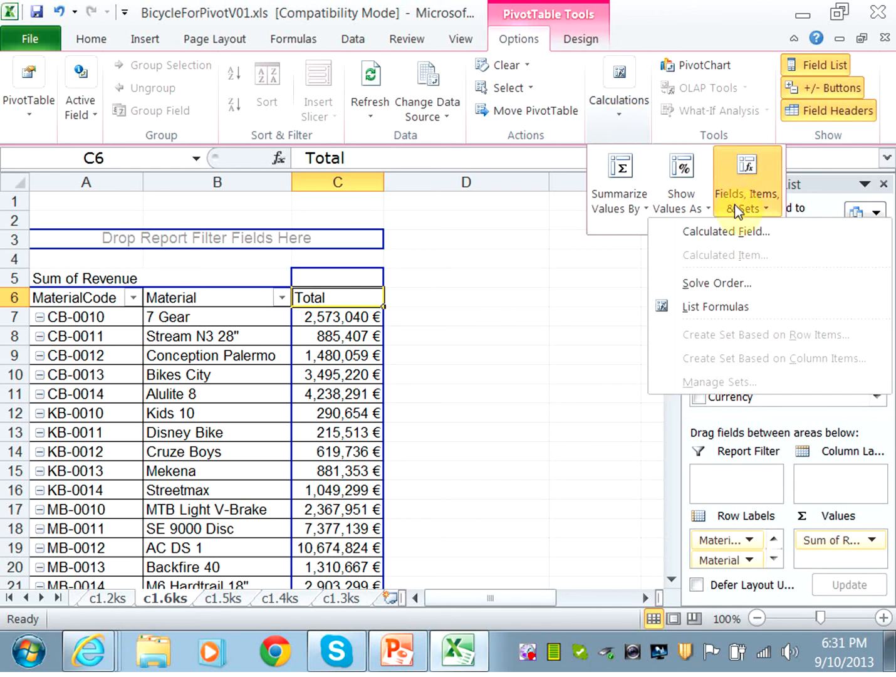
{"action": "mouse_move", "coordinate": [746, 182]}
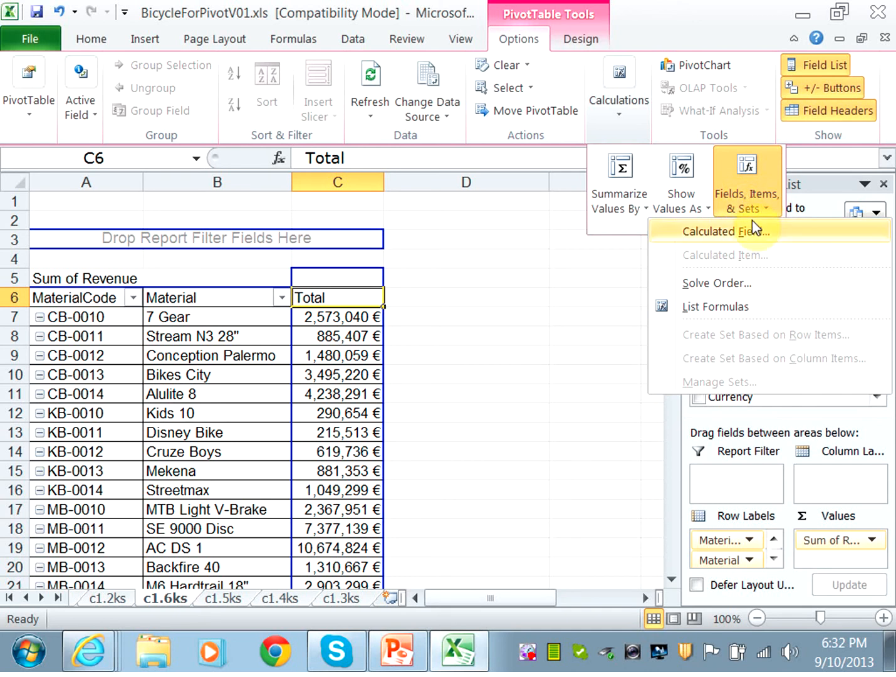
{"action": "left_click", "coordinate": [724, 231]}
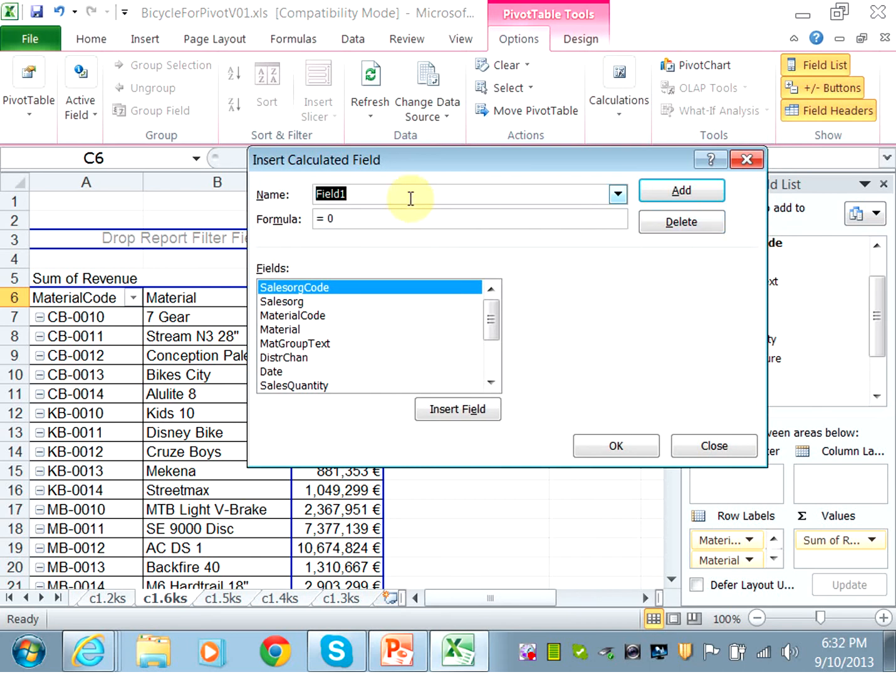
{"action": "type", "text": "Net Sa"}
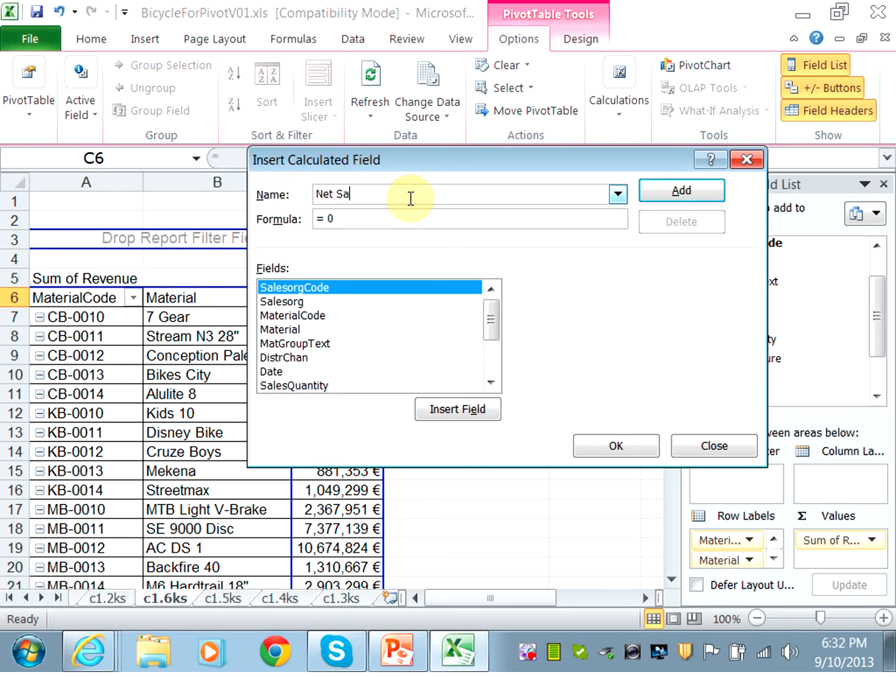
{"action": "type", "text": "les"}
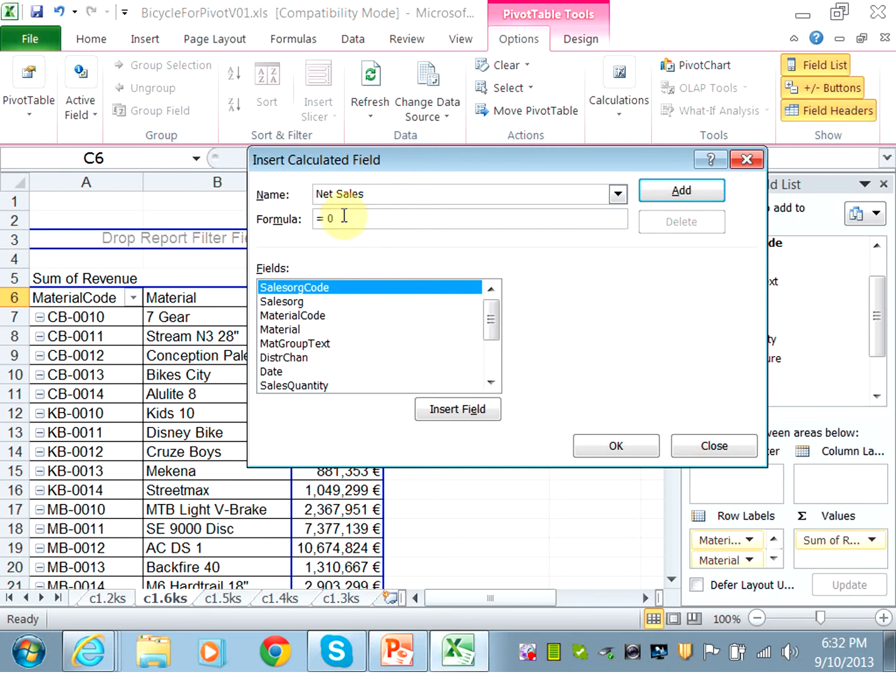
{"action": "key", "text": "Backspace"}
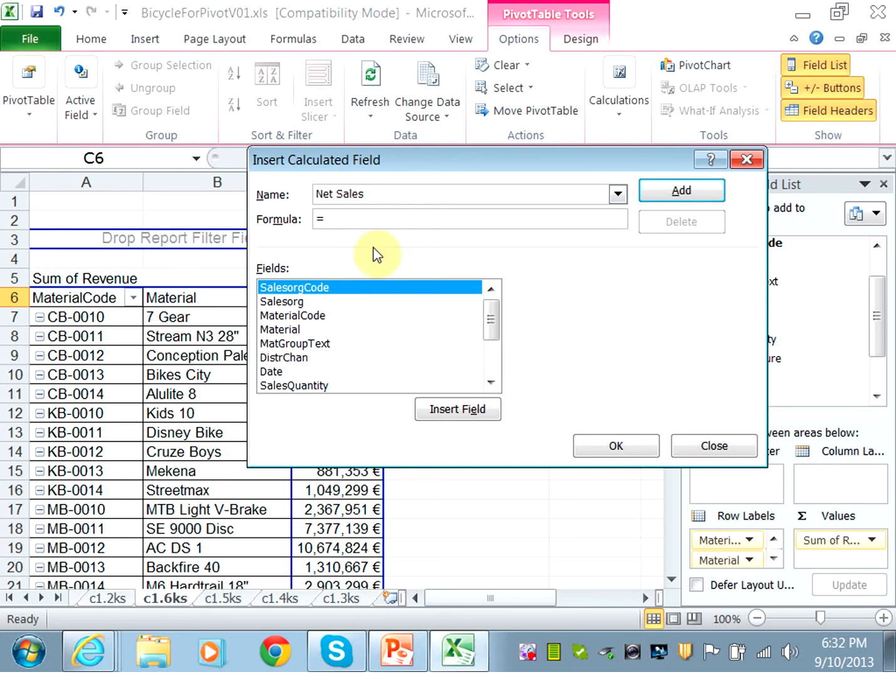
{"action": "mouse_move", "coordinate": [438, 298]}
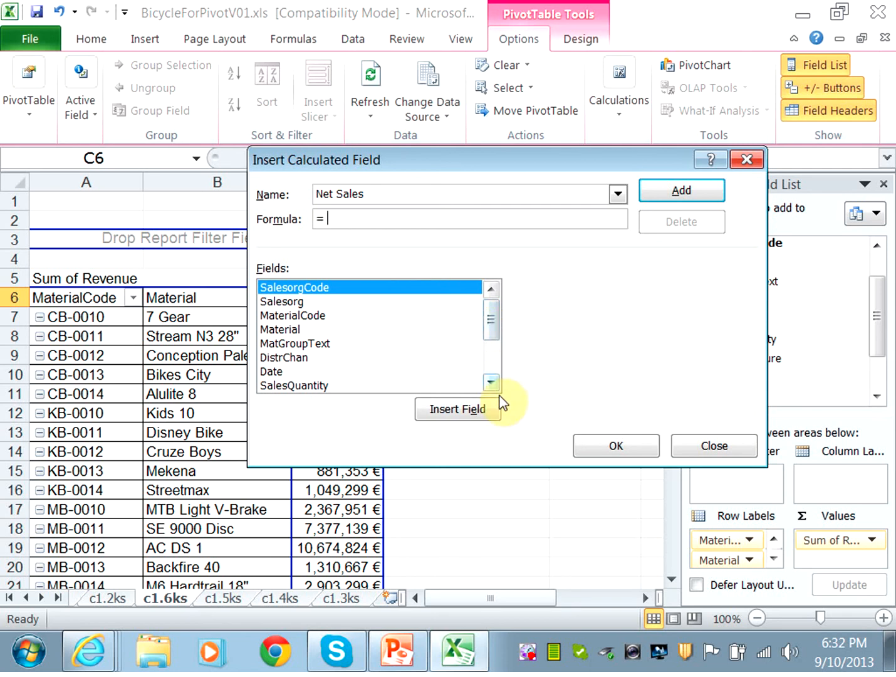
Step: Define Net Sales as Revenue - Discount and add it to the pivot table
{"action": "left_click", "coordinate": [492, 383]}
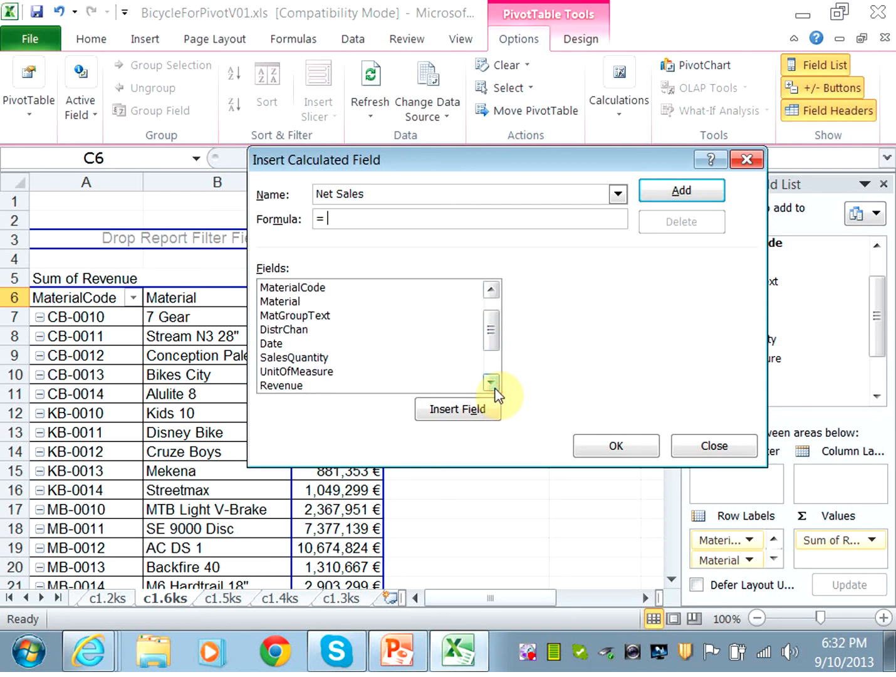
{"action": "double_click", "coordinate": [280, 387]}
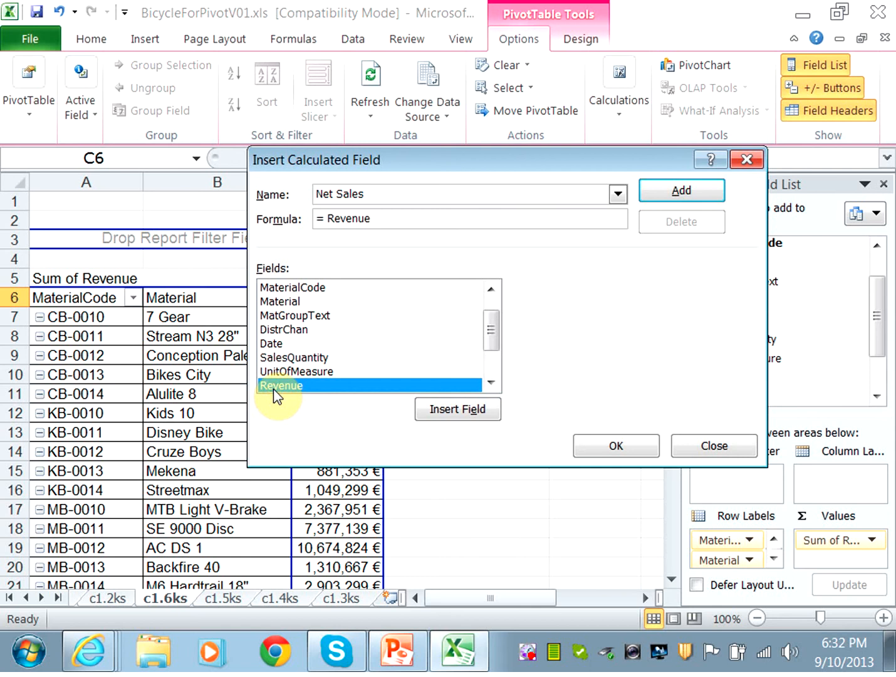
{"action": "type", "text": "- Discount"}
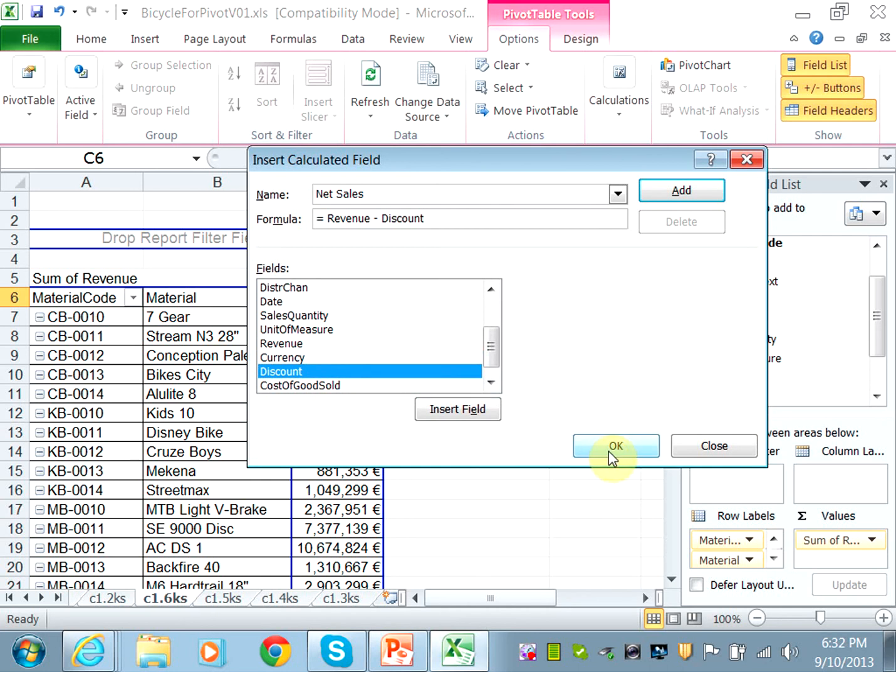
{"action": "left_click", "coordinate": [616, 446]}
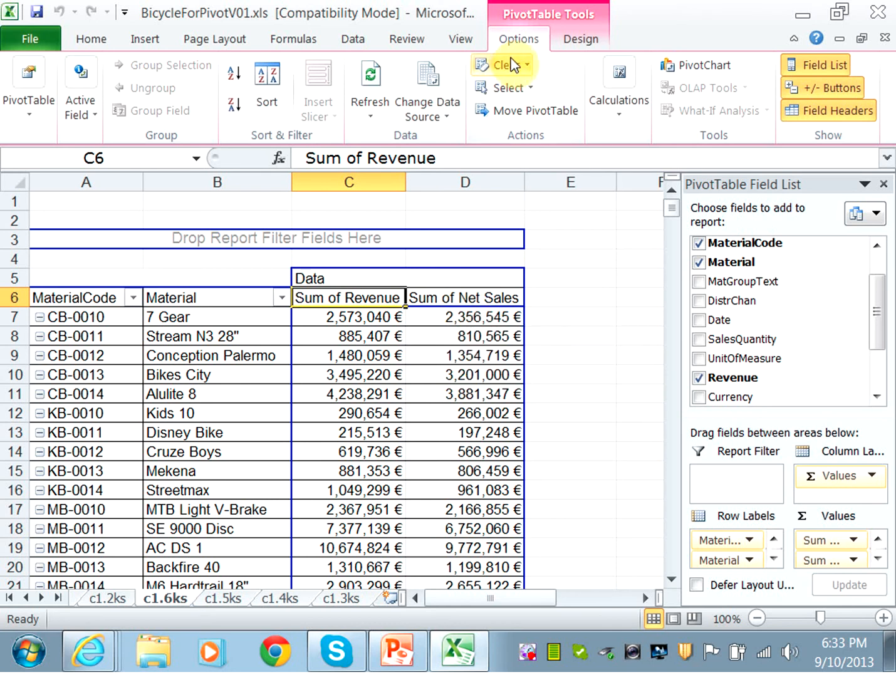
{"action": "mouse_move", "coordinate": [518, 39]}
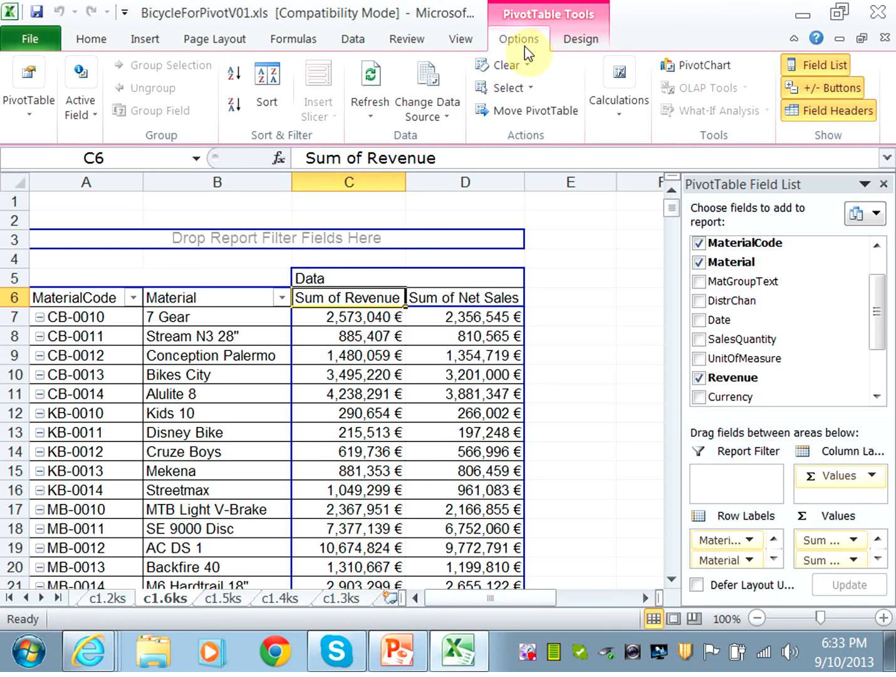
Step: Bring up the Insert Calculated Field dialog again via Fields, Items & Sets
{"action": "left_click", "coordinate": [620, 91]}
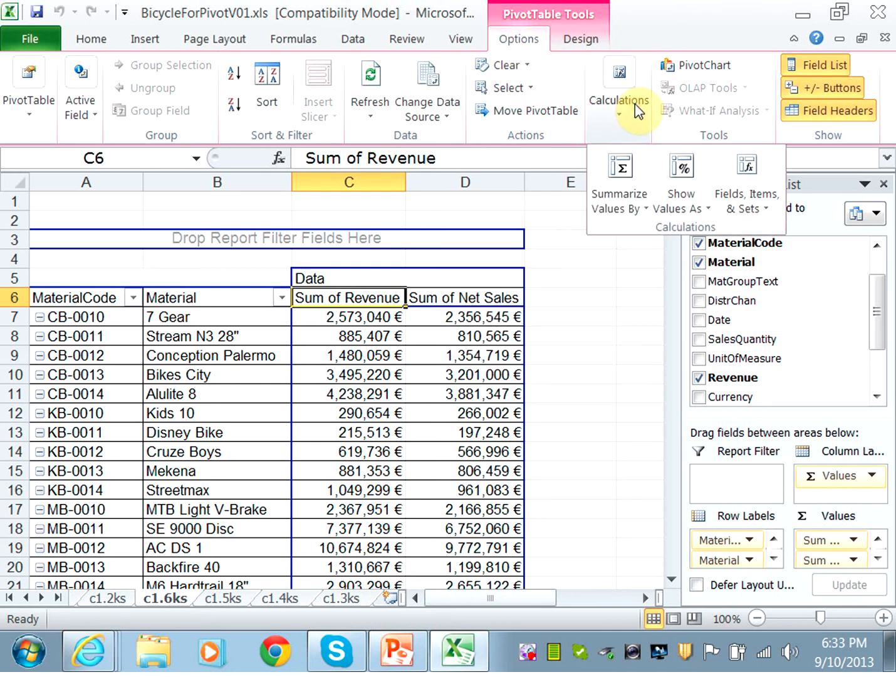
{"action": "left_click", "coordinate": [746, 188]}
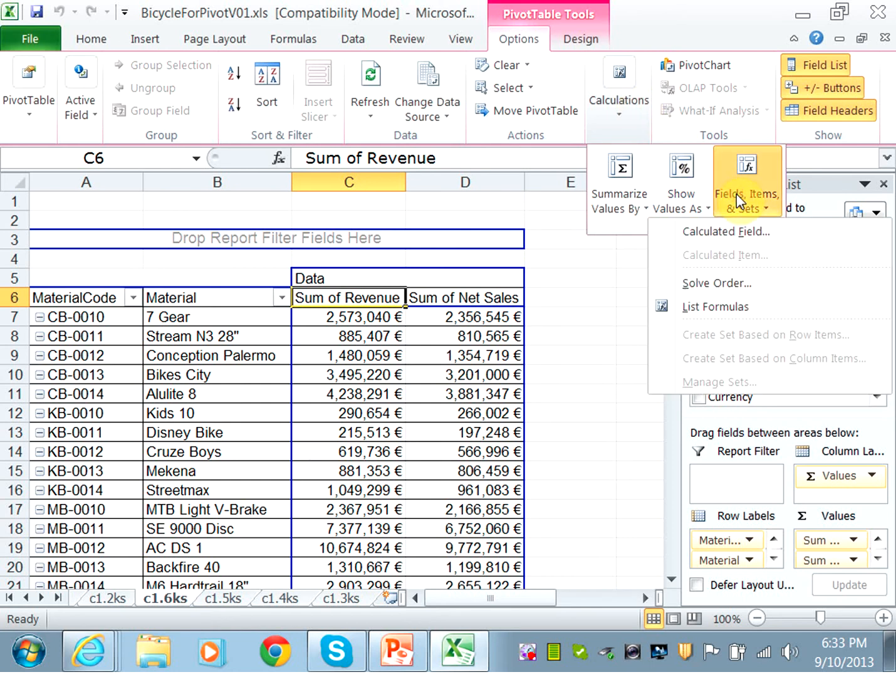
{"action": "left_click", "coordinate": [727, 230]}
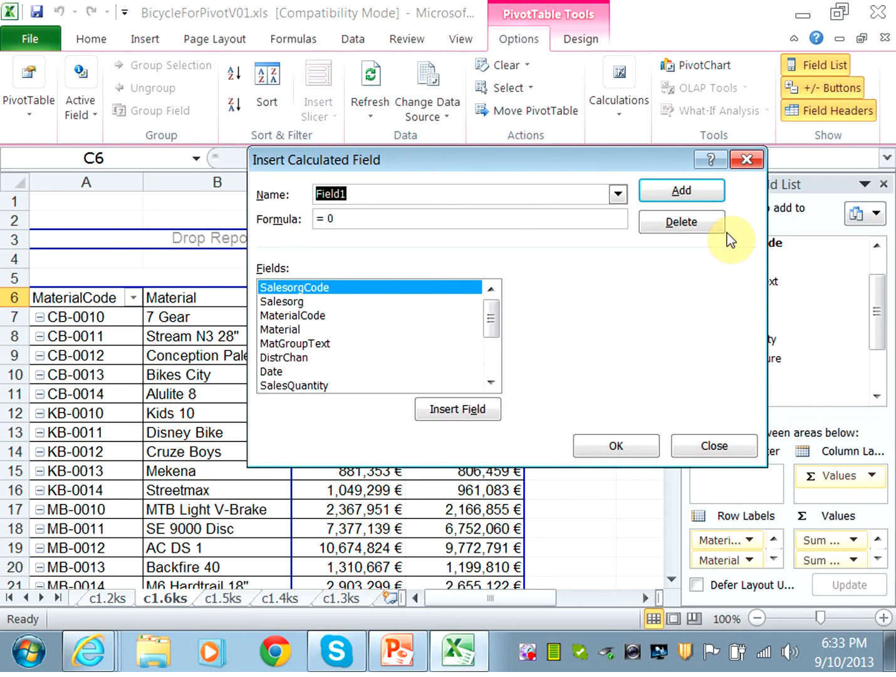
Step: Add calculated field Contribution Margin = Net Sales - CostOfGoodSold
{"action": "type", "text": "Contribut"}
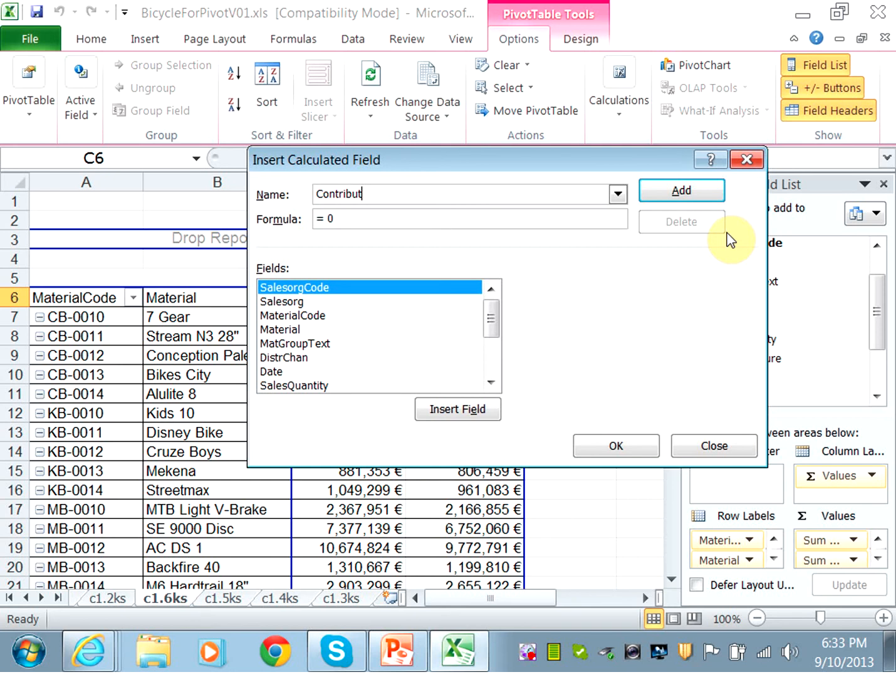
{"action": "type", "text": "ion M"}
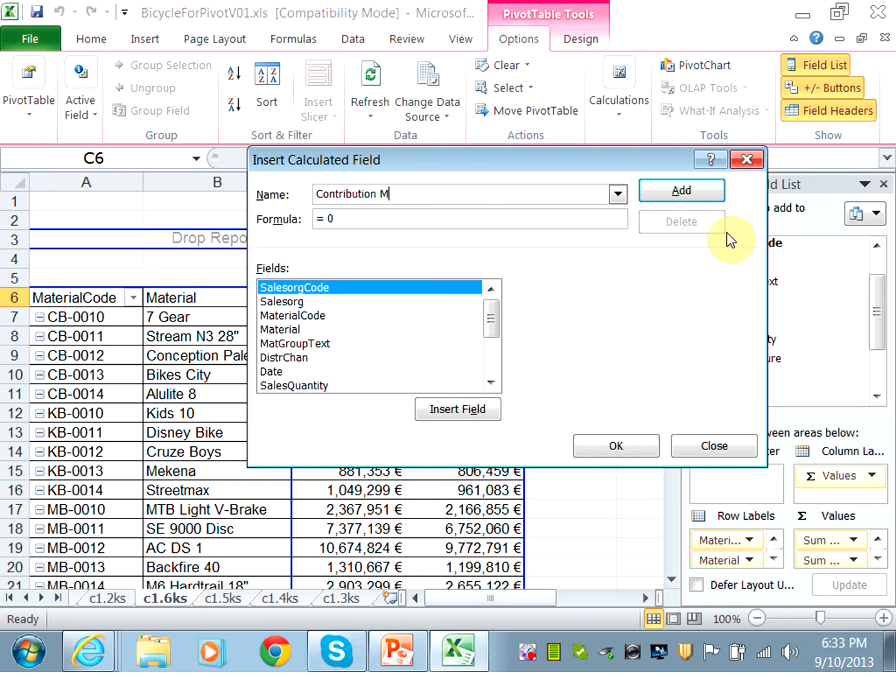
{"action": "type", "text": "argin"}
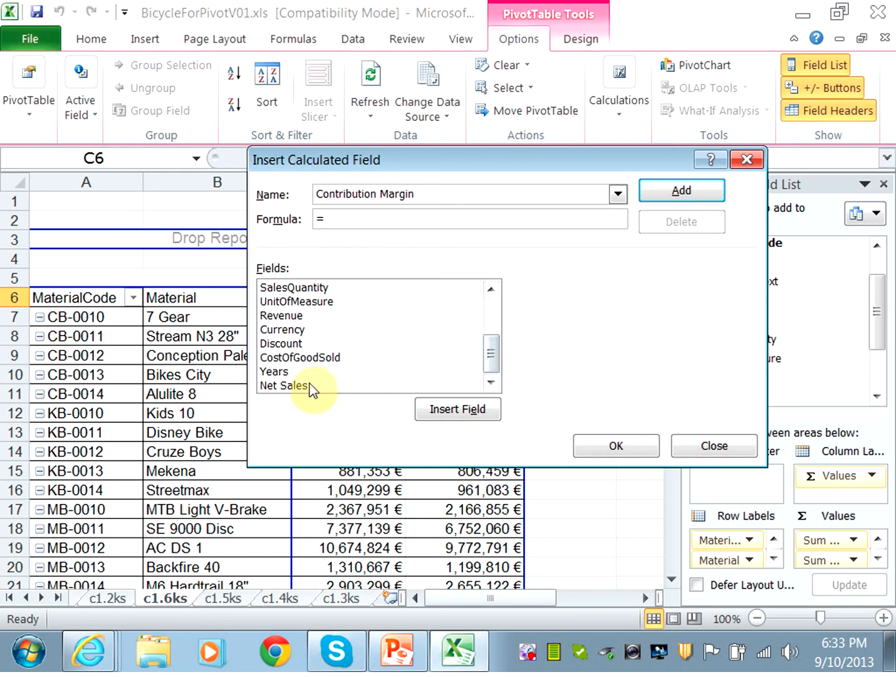
{"action": "double_click", "coordinate": [283, 386]}
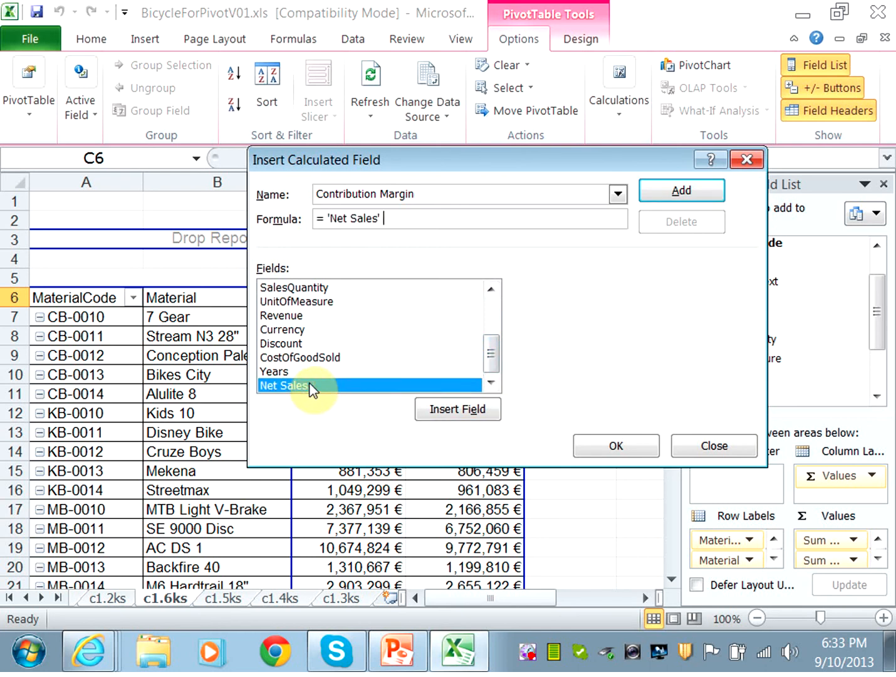
{"action": "type", "text": "-"}
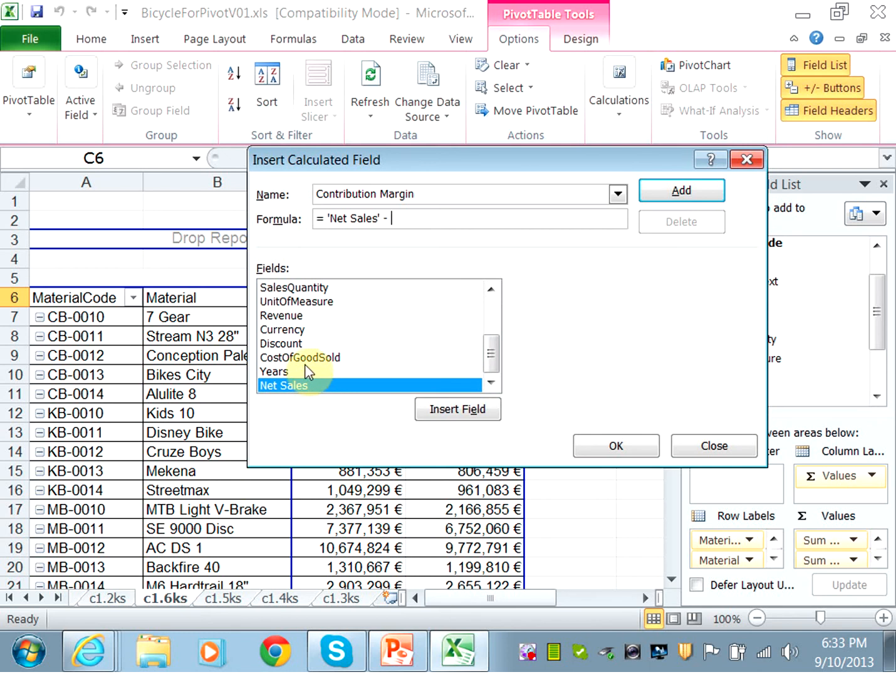
{"action": "left_click", "coordinate": [457, 408]}
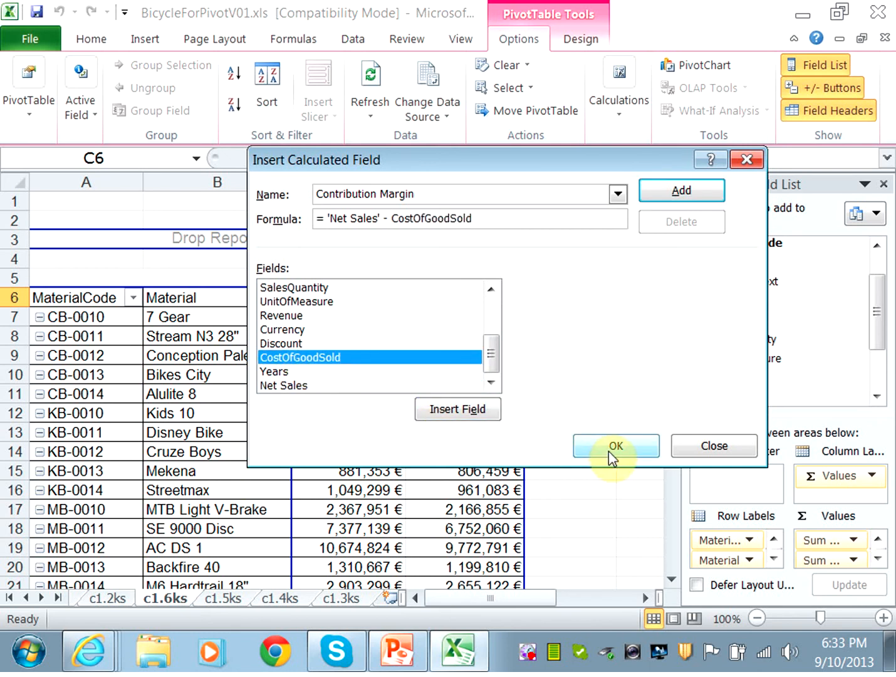
{"action": "left_click", "coordinate": [615, 447]}
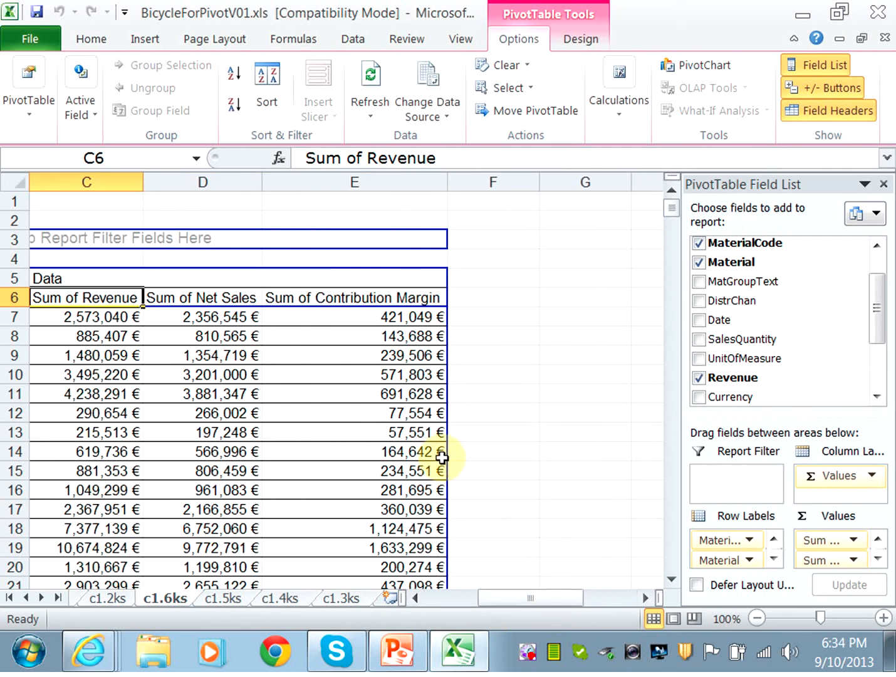
{"action": "mouse_move", "coordinate": [413, 413]}
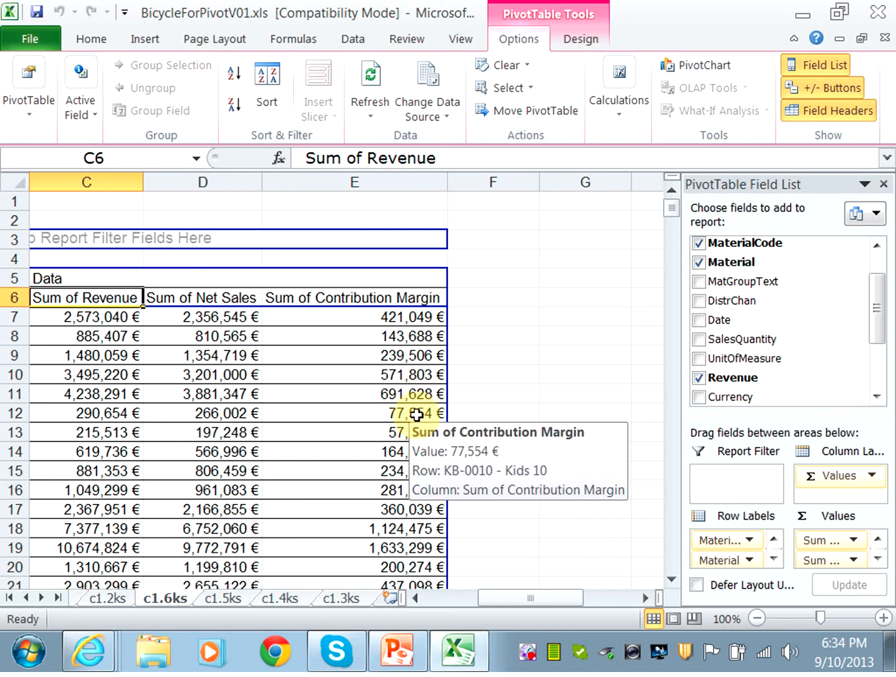
{"action": "mouse_move", "coordinate": [594, 158]}
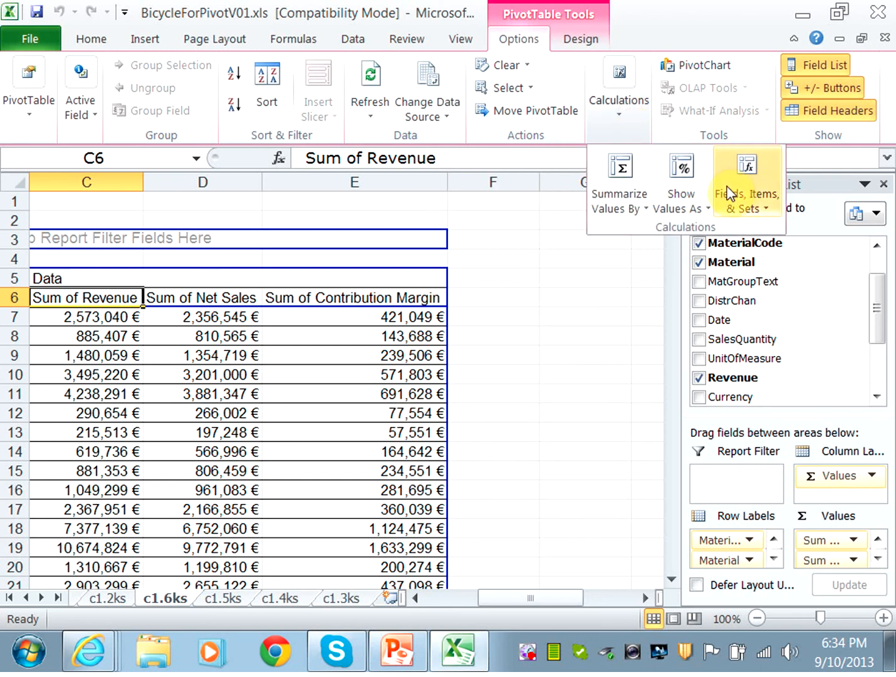
Step: Bring up the Insert Calculated Field dialog once more
{"action": "left_click", "coordinate": [746, 201]}
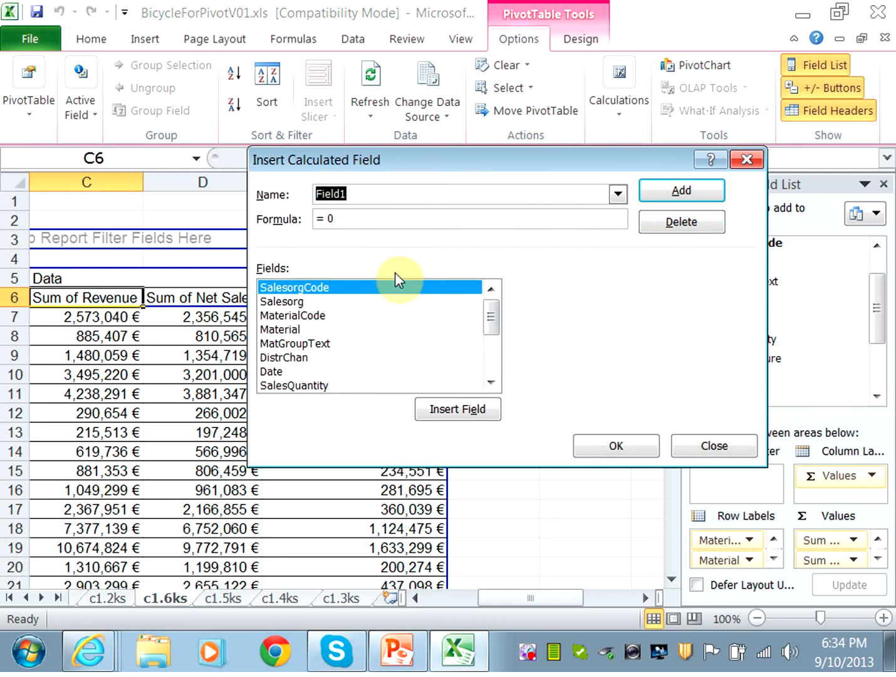
Step: Add calculated field Contribution Margin Ratio = Contribution Margin / Net Sales
{"action": "type", "text": "Contribut"}
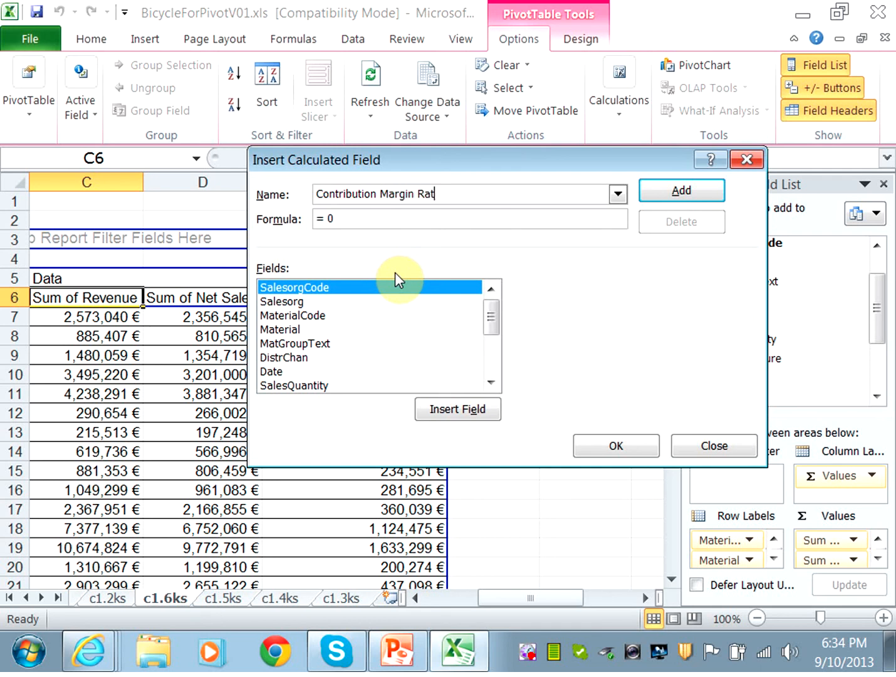
{"action": "type", "text": "io"}
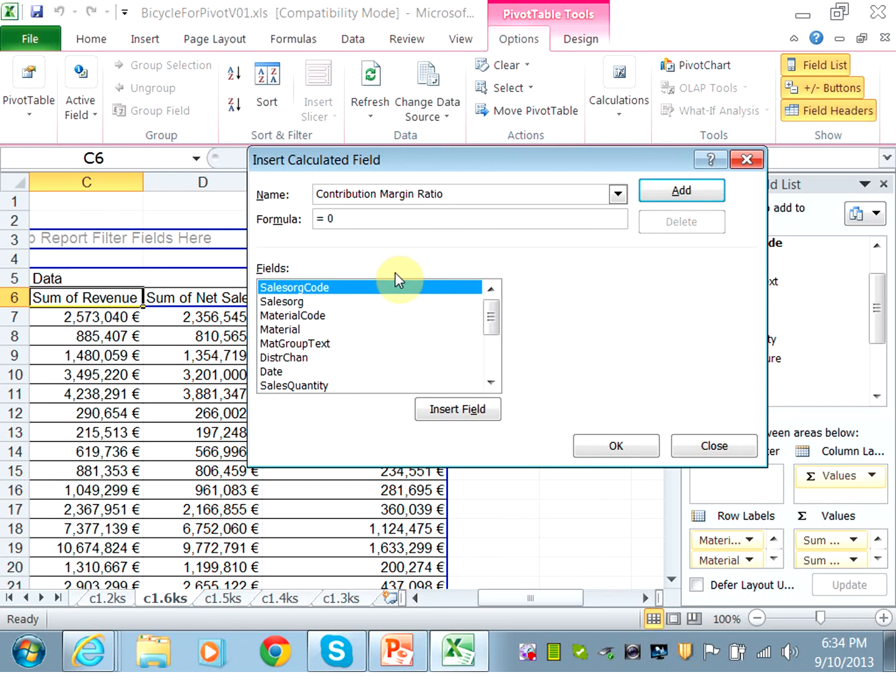
{"action": "left_click", "coordinate": [441, 193]}
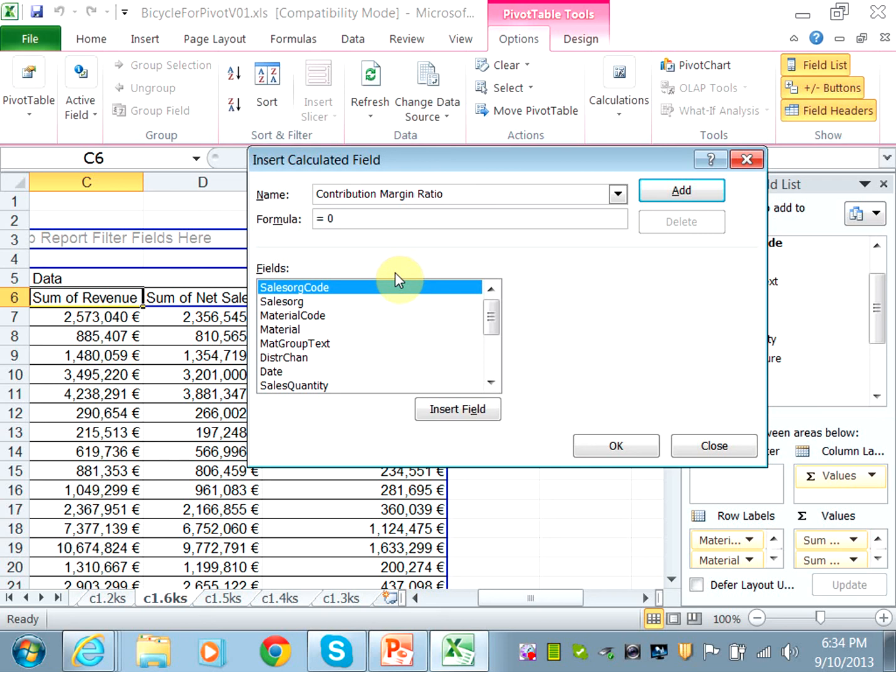
{"action": "left_click", "coordinate": [441, 193]}
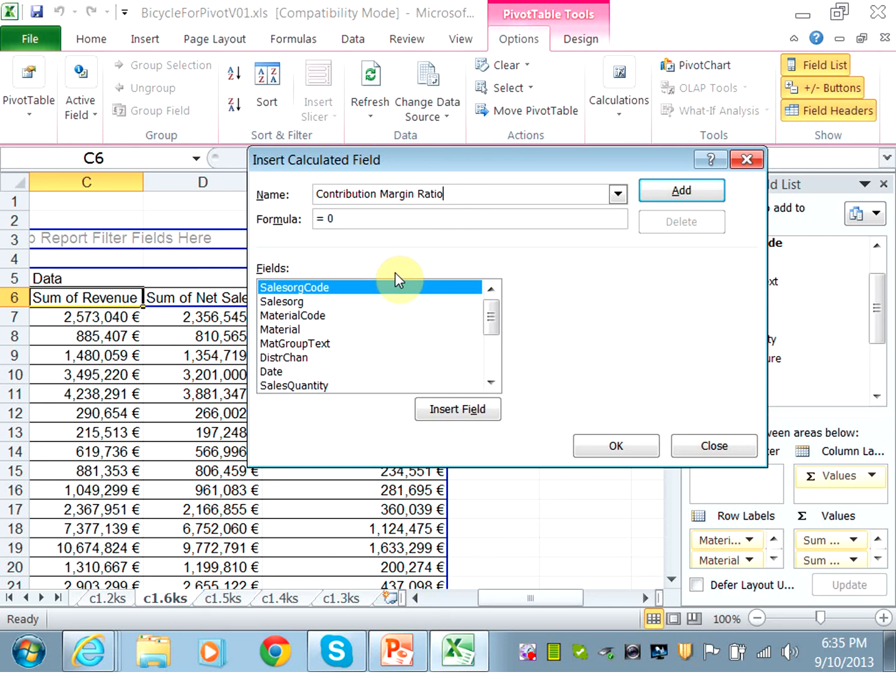
{"action": "mouse_move", "coordinate": [428, 308]}
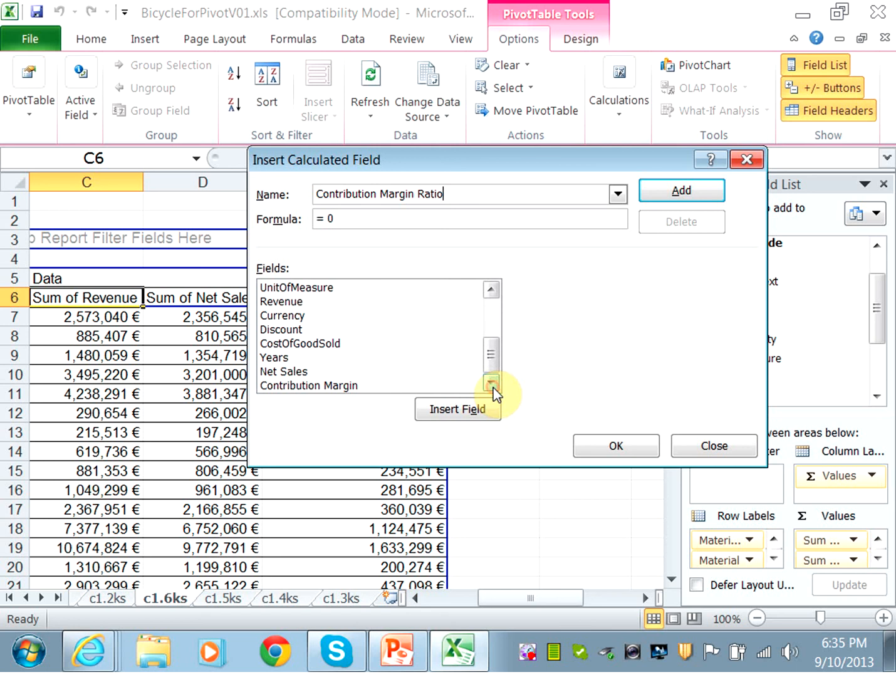
{"action": "double_click", "coordinate": [308, 386]}
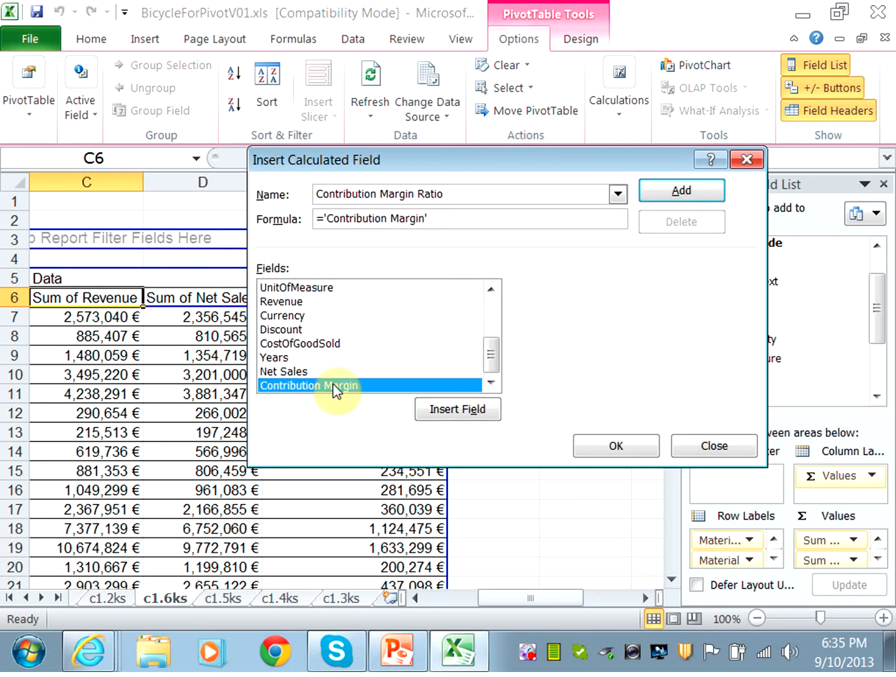
{"action": "type", "text": "/ 'Net Sales"}
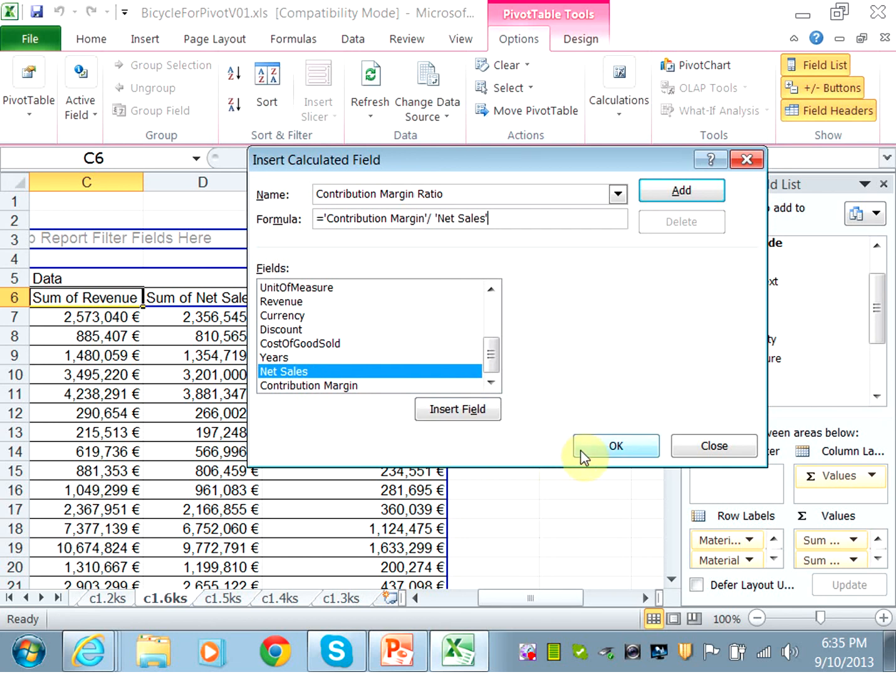
{"action": "left_click", "coordinate": [616, 447]}
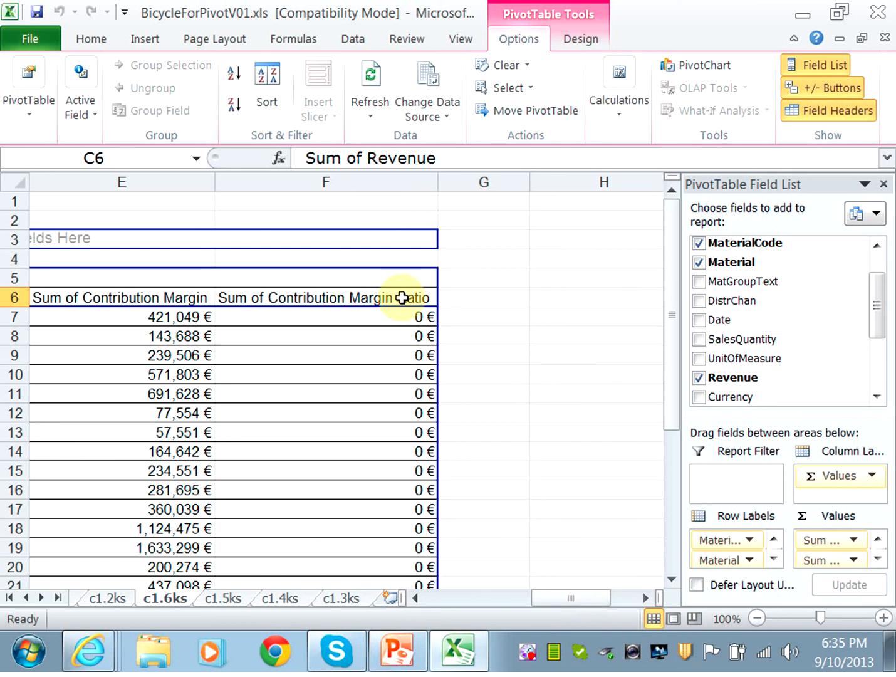
{"action": "mouse_move", "coordinate": [408, 319]}
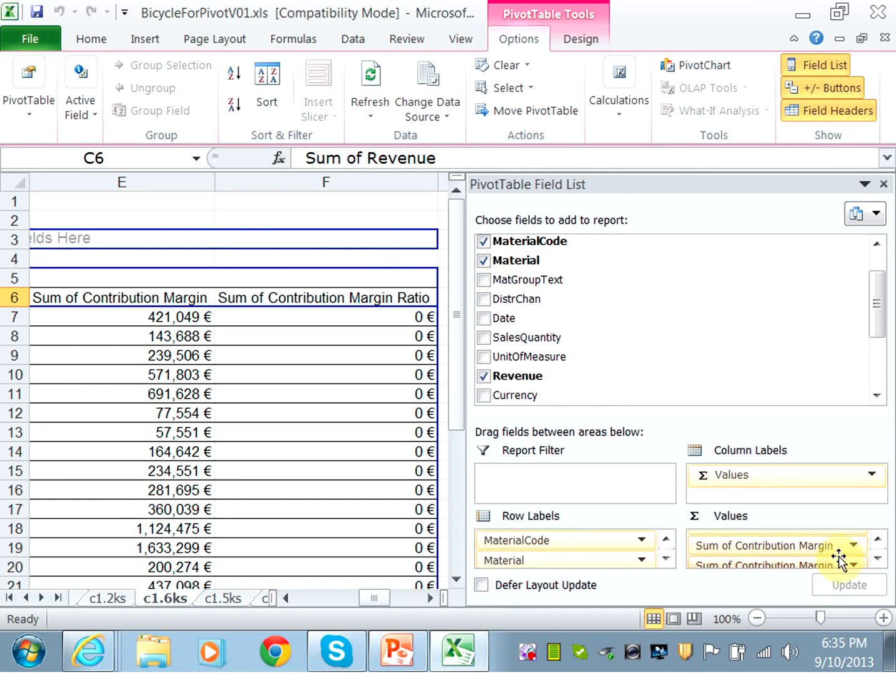
Step: Format Sum of Contribution Margin Ratio as Percentage with 0 decimals via Value Field Settings
{"action": "left_click", "coordinate": [851, 564]}
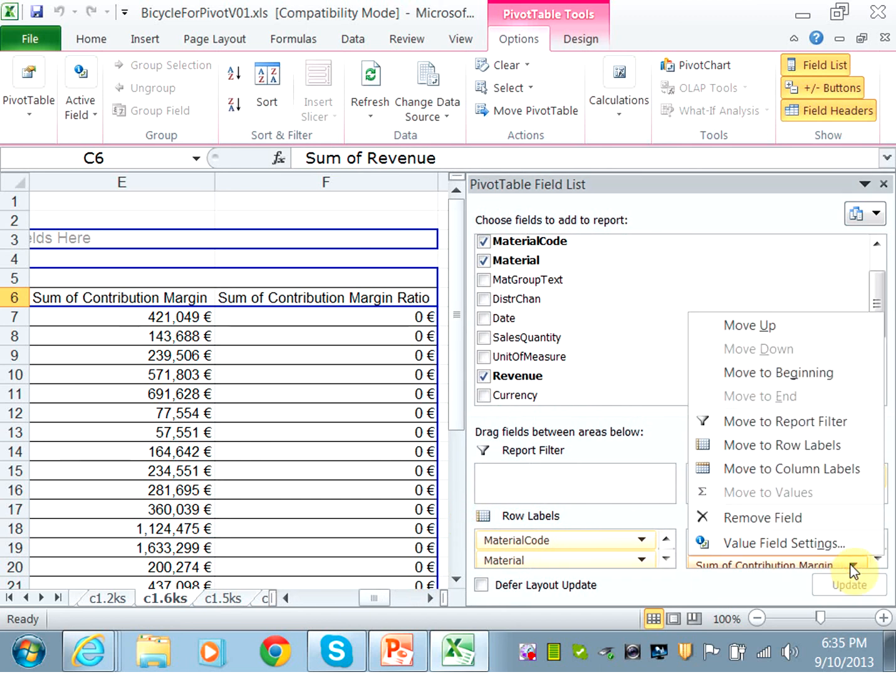
{"action": "left_click", "coordinate": [782, 543]}
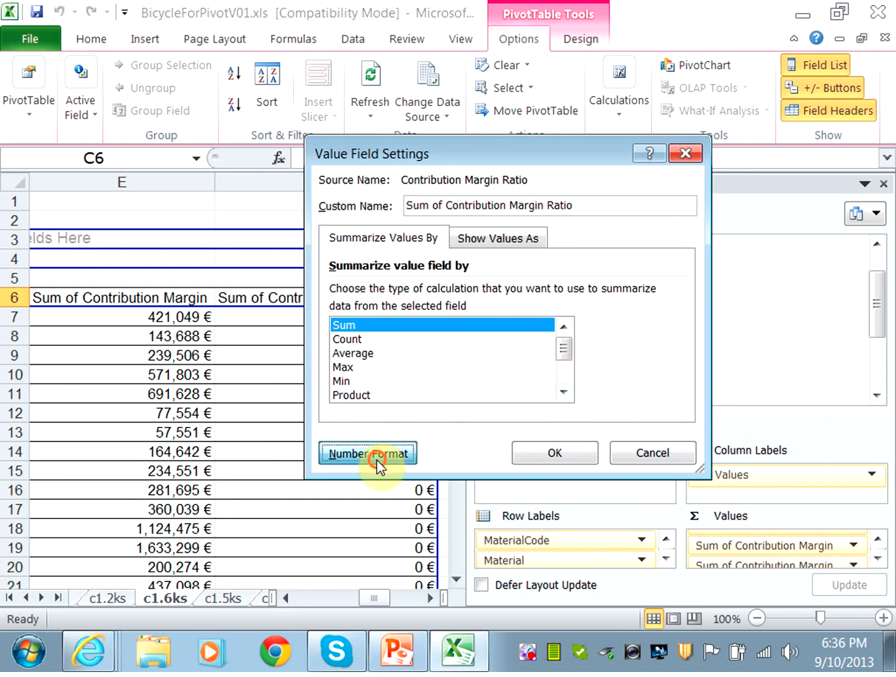
{"action": "left_click", "coordinate": [367, 454]}
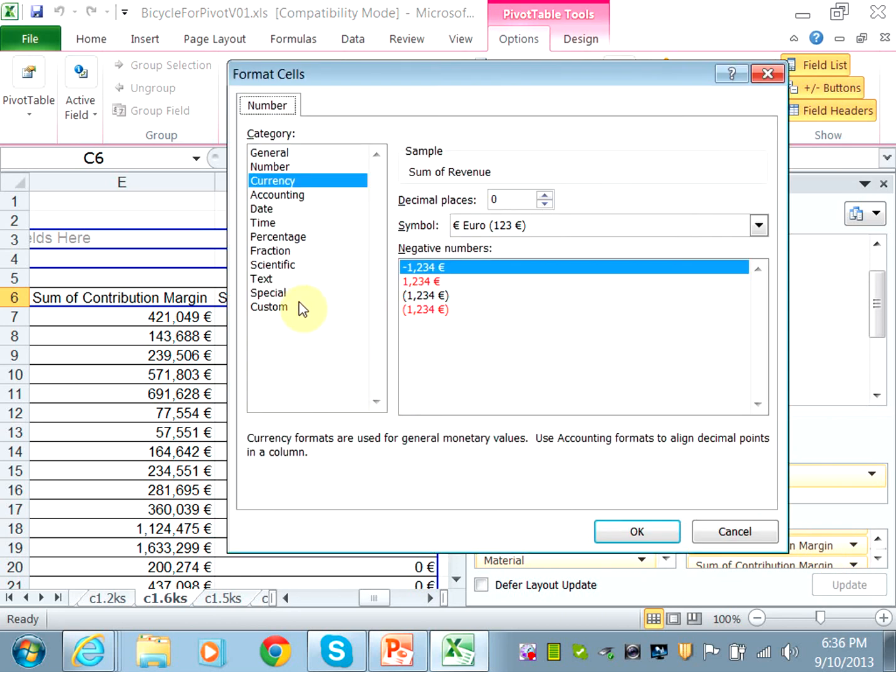
{"action": "left_click", "coordinate": [277, 236]}
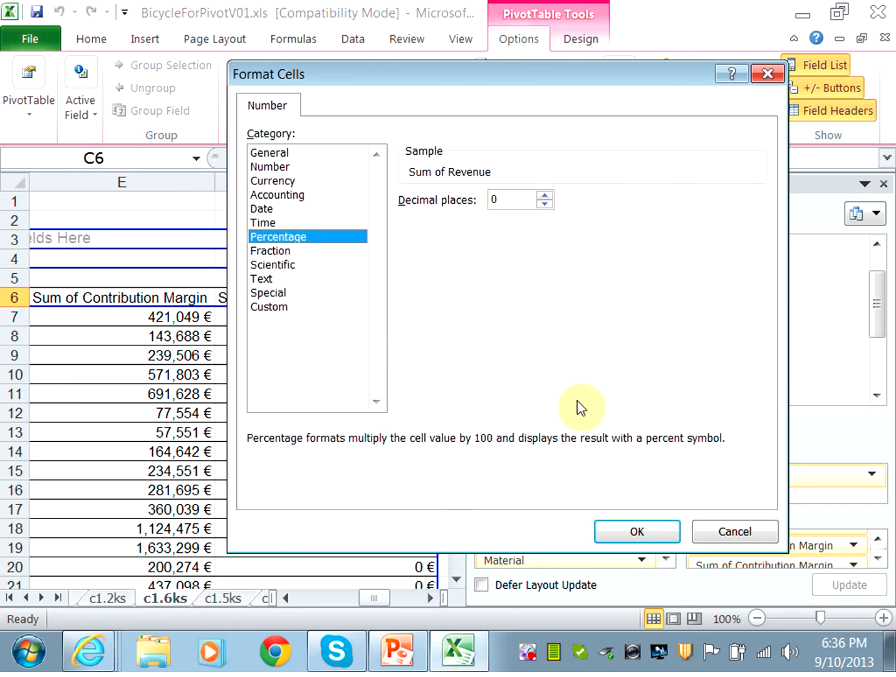
{"action": "mouse_move", "coordinate": [637, 532]}
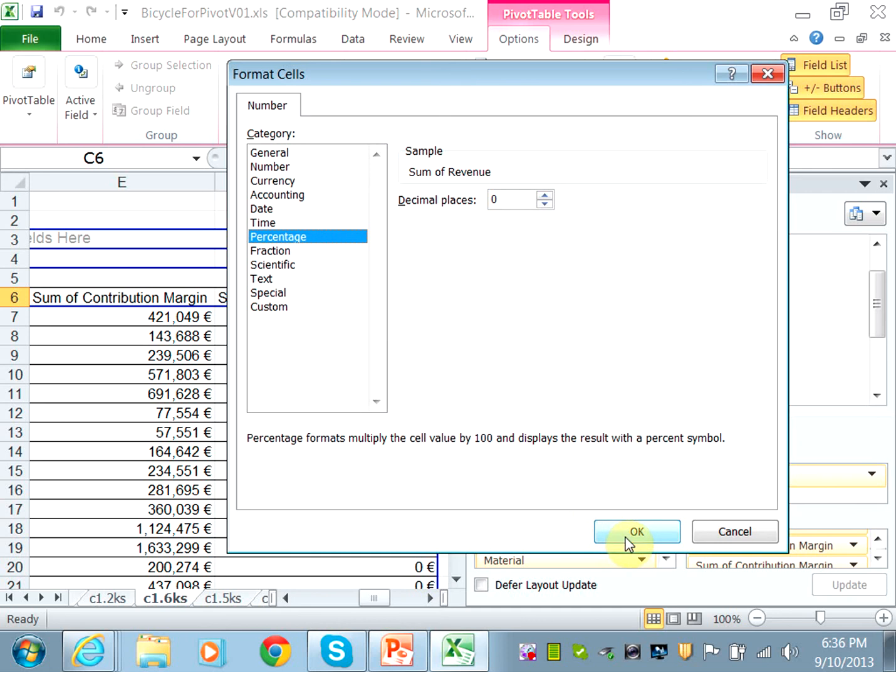
{"action": "left_click", "coordinate": [636, 531]}
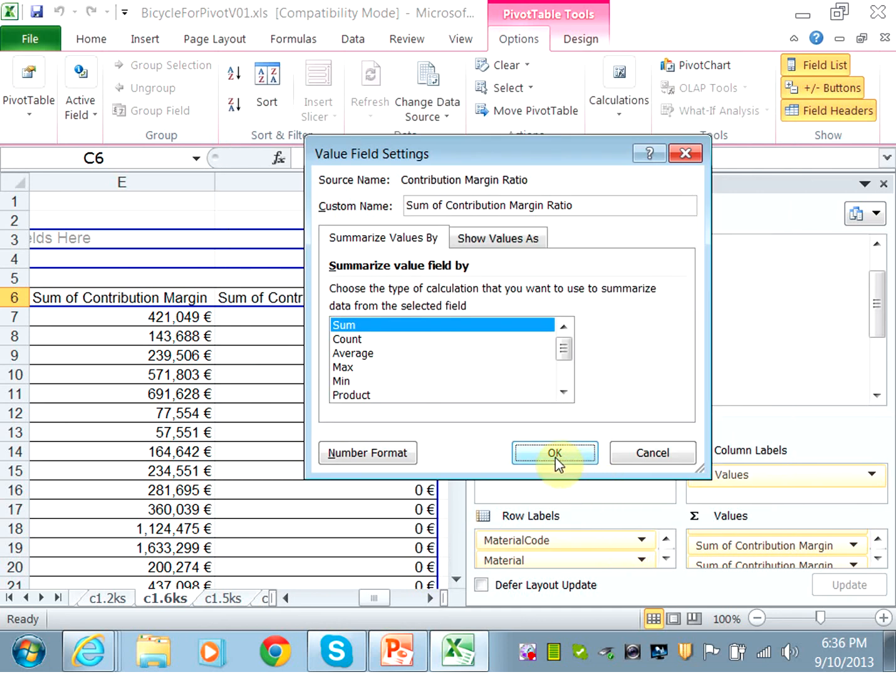
{"action": "left_click", "coordinate": [554, 453]}
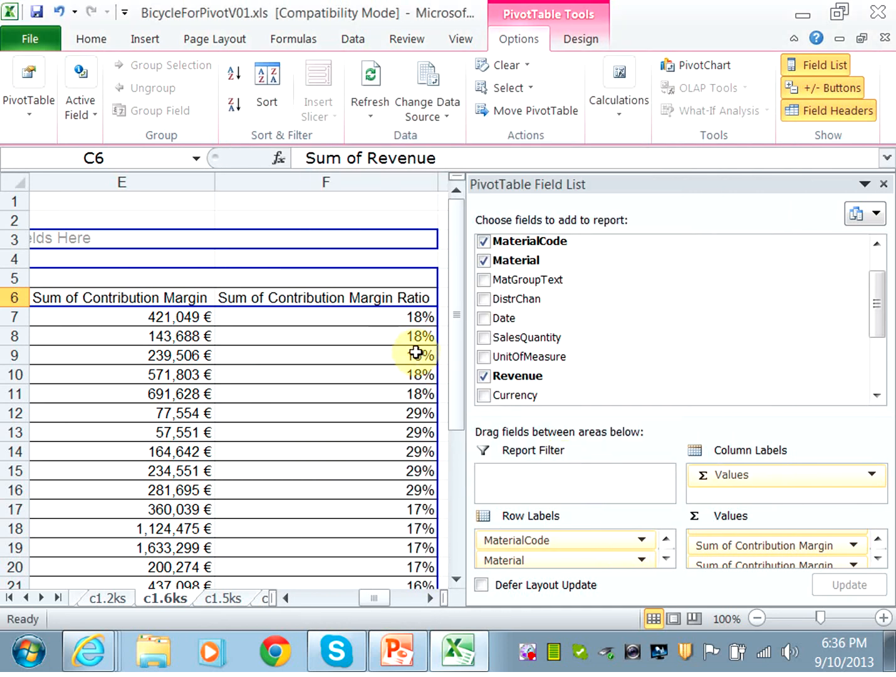
{"action": "mouse_move", "coordinate": [414, 561]}
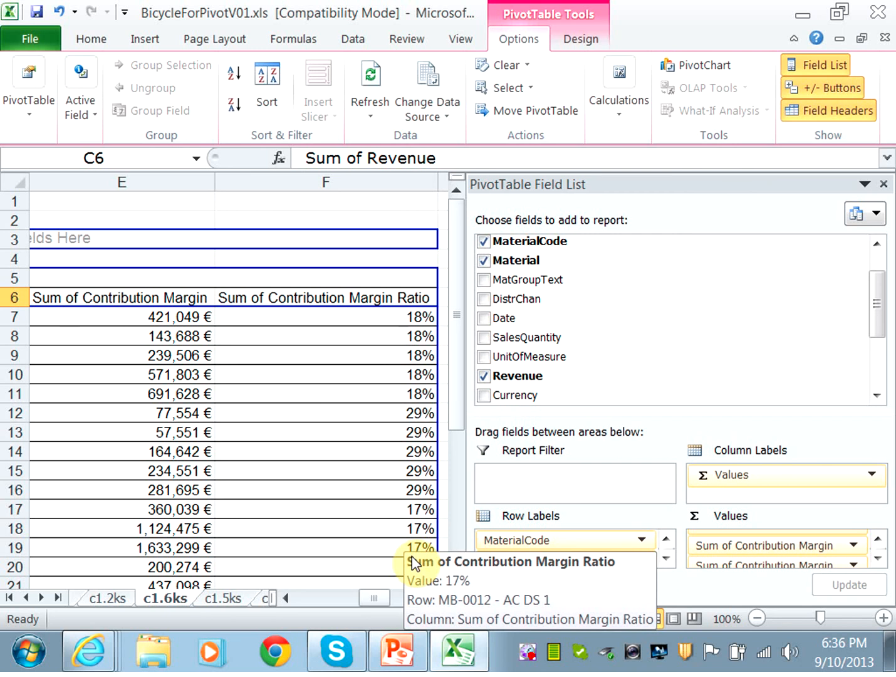